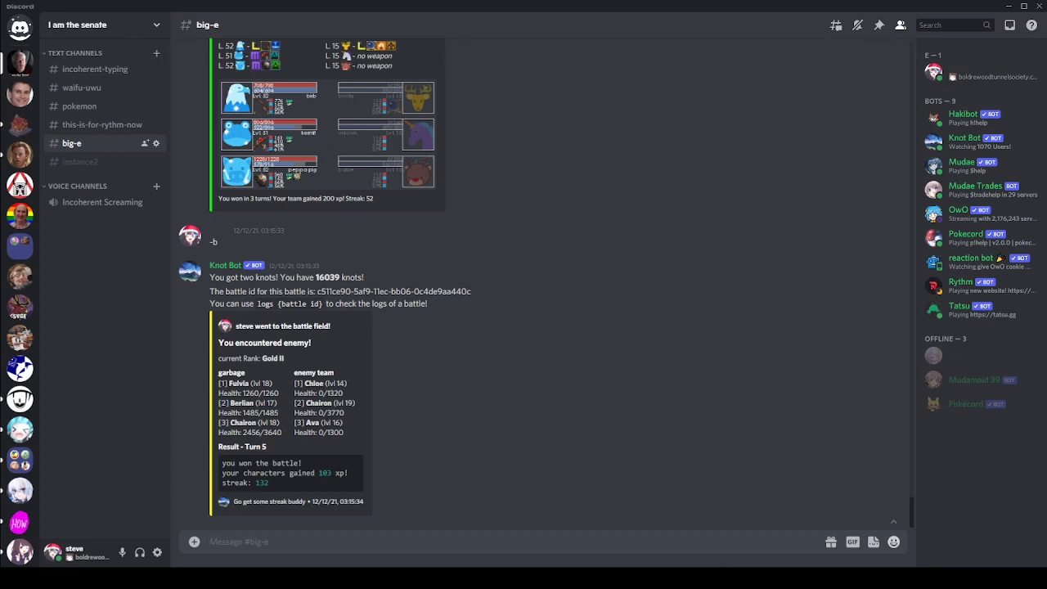
mouse_move(697, 539)
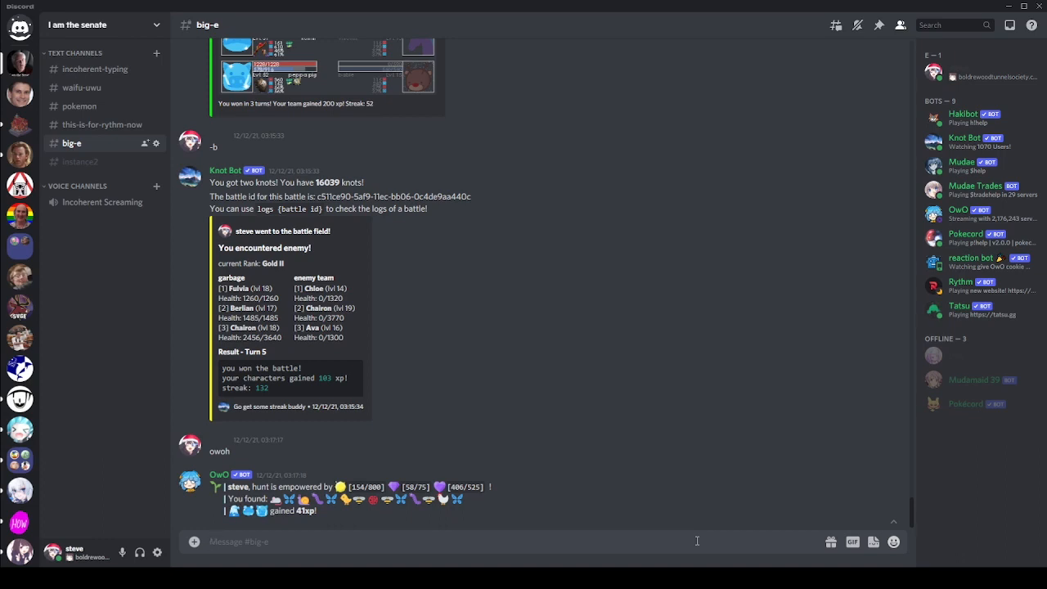
mouse_move(440, 494)
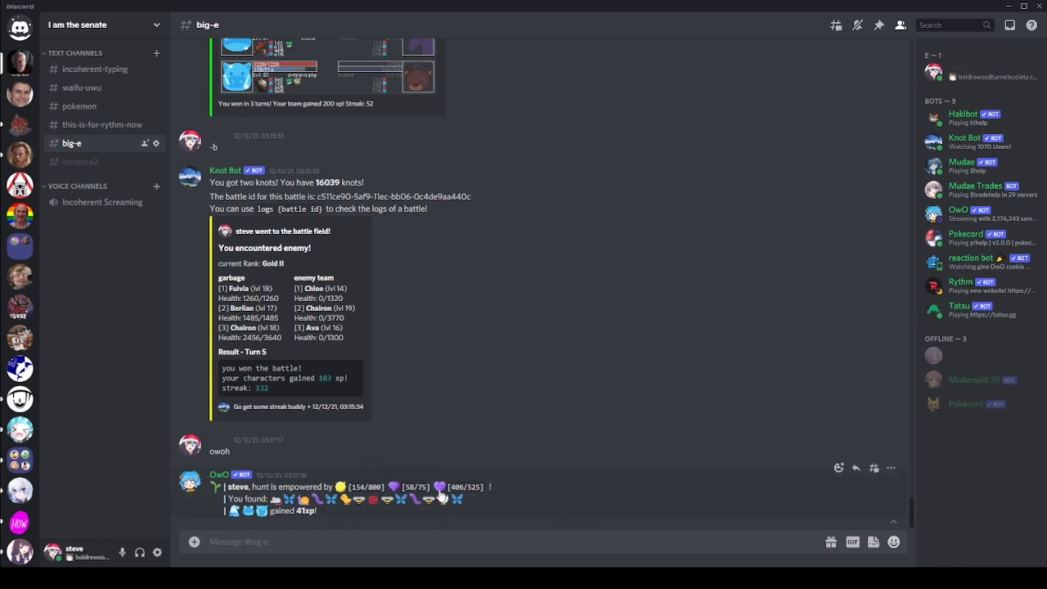
mouse_move(691, 530)
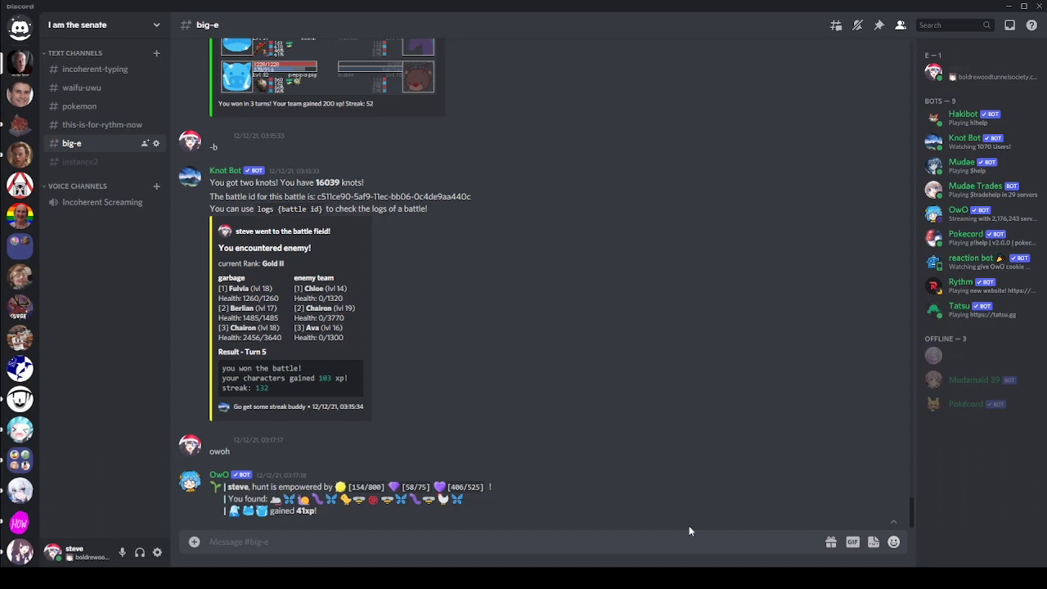
mouse_move(296, 521)
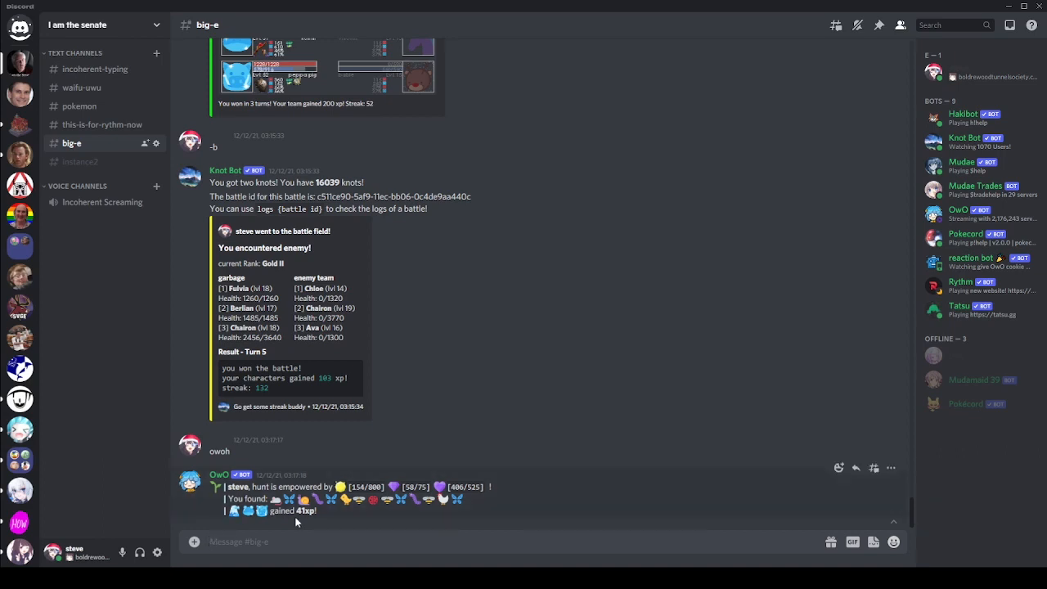
mouse_move(280, 483)
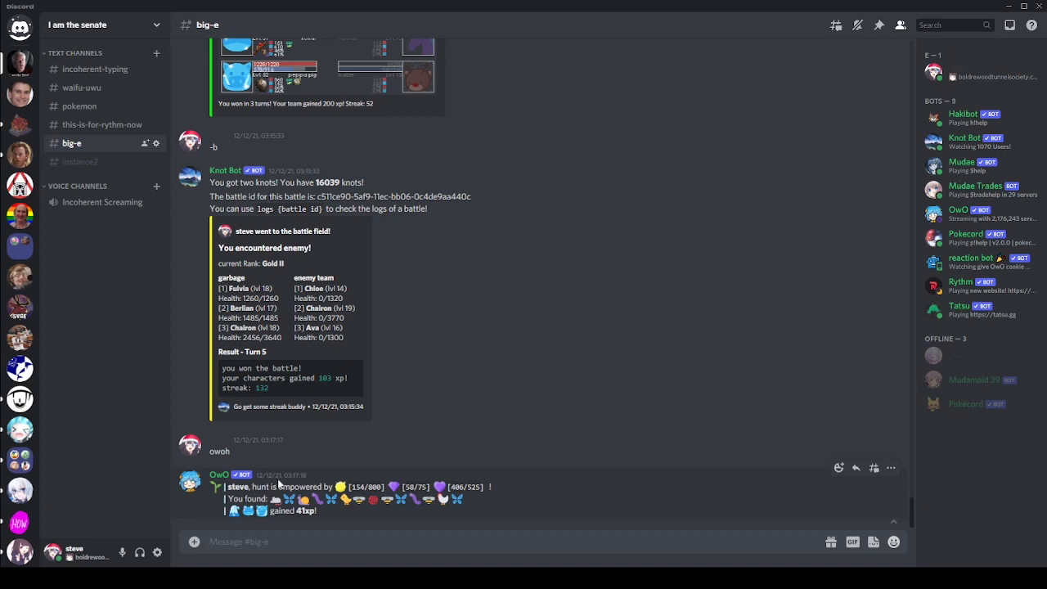
mouse_move(753, 532)
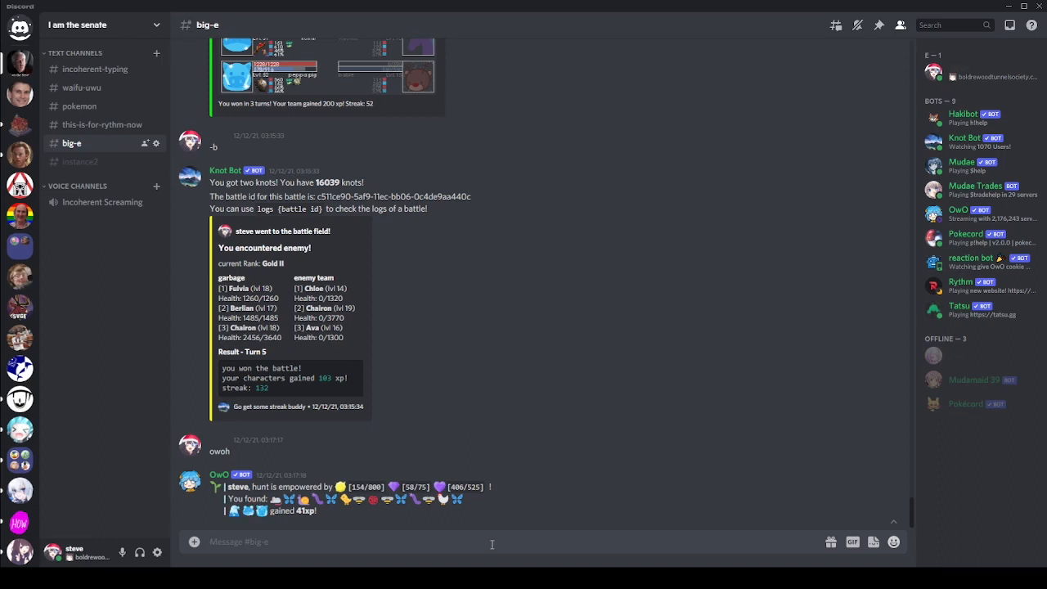
mouse_move(592, 523)
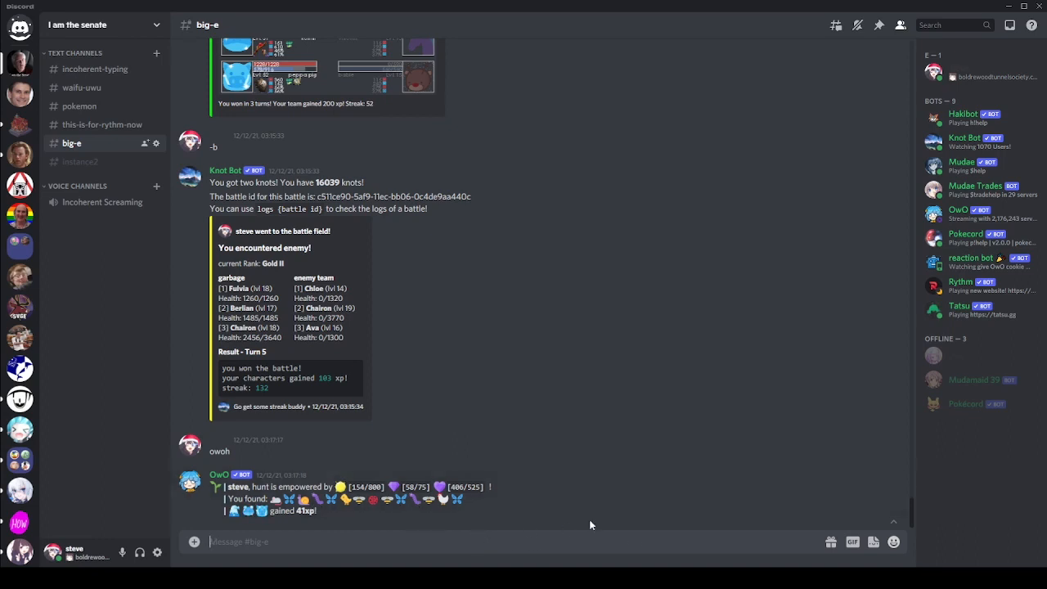
mouse_move(710, 533)
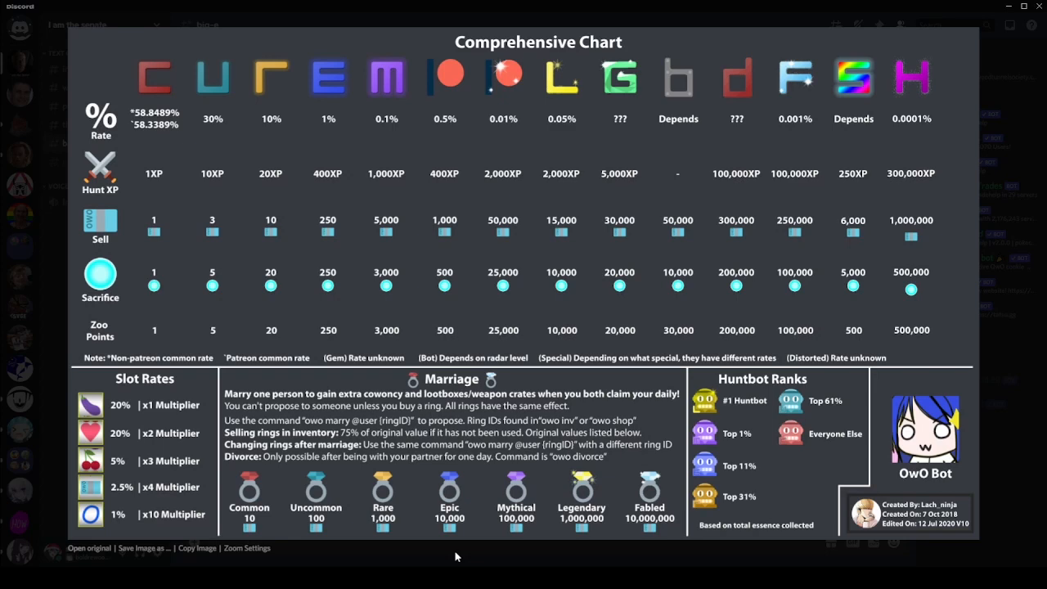
mouse_move(622, 82)
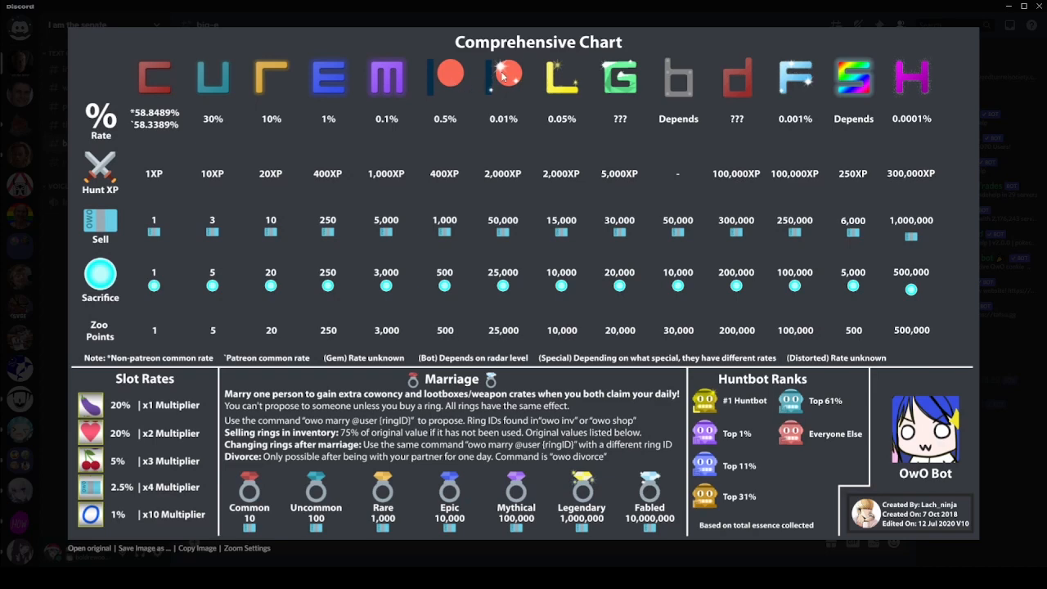
mouse_move(692, 82)
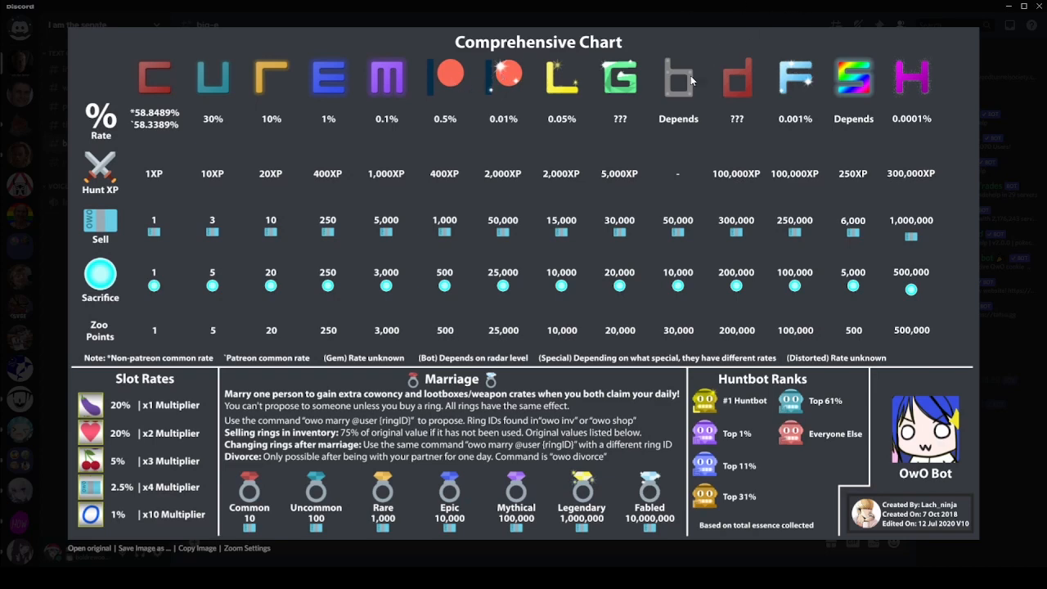
mouse_move(865, 65)
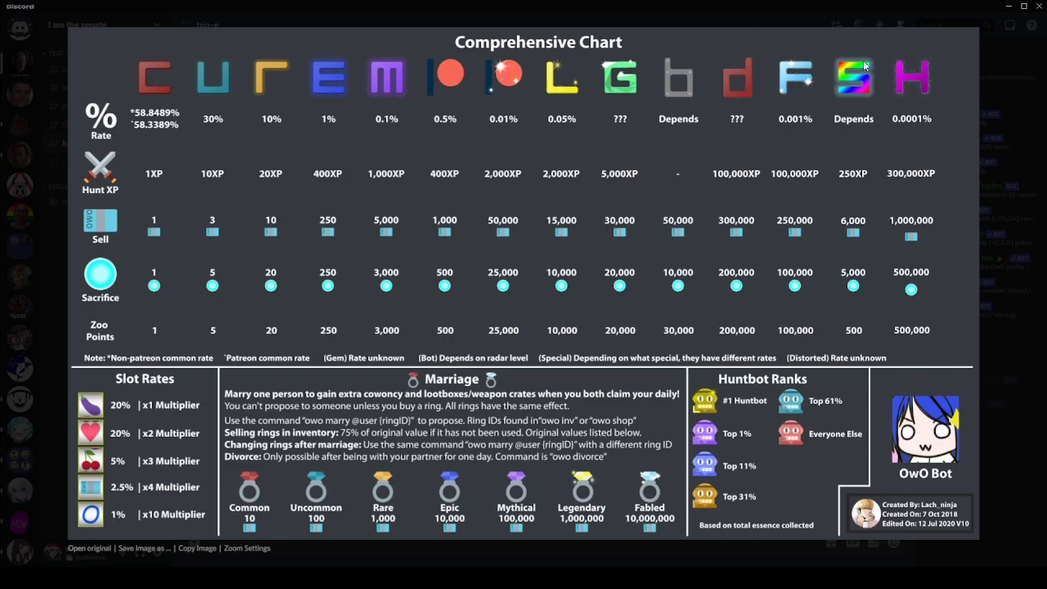
mouse_move(857, 67)
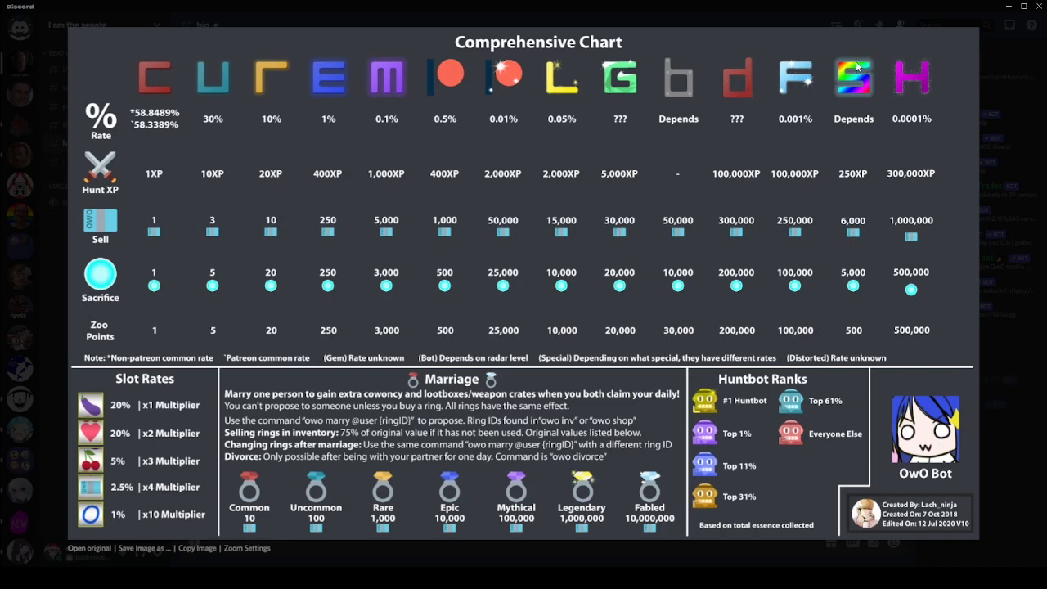
mouse_move(766, 54)
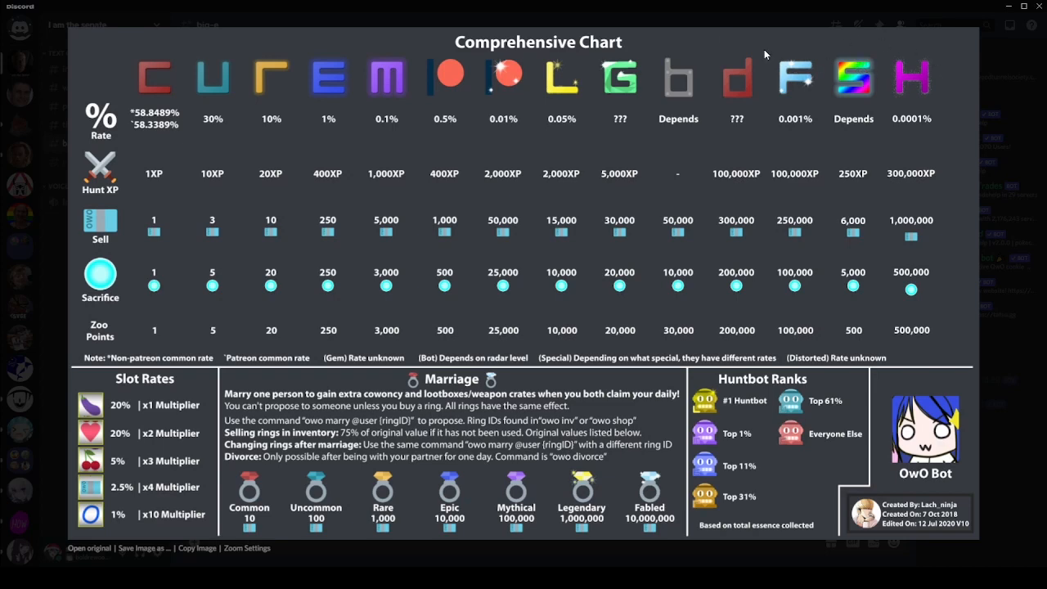
mouse_move(36, 137)
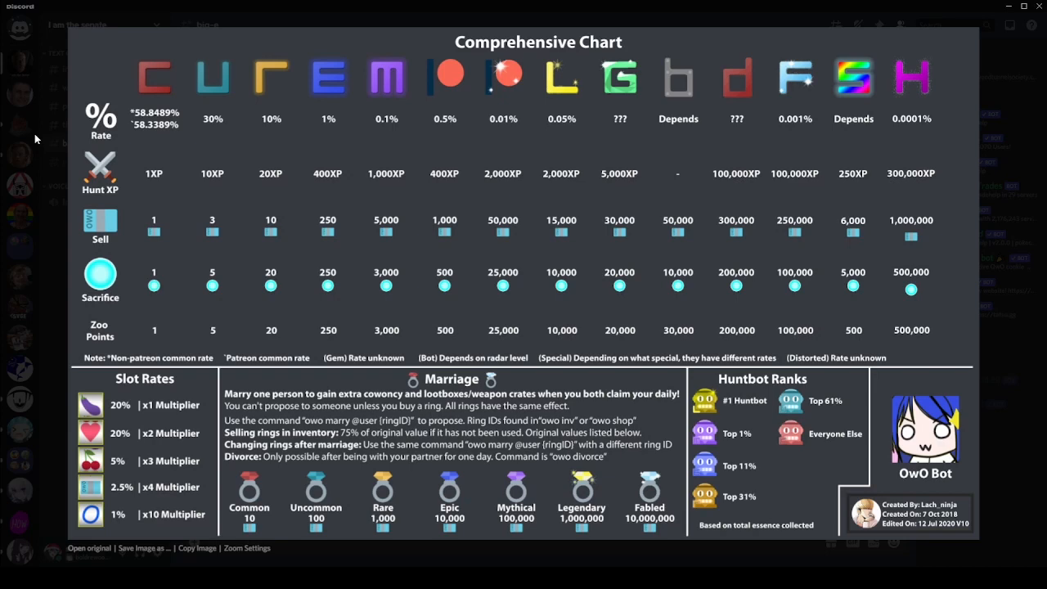
mouse_move(546, 82)
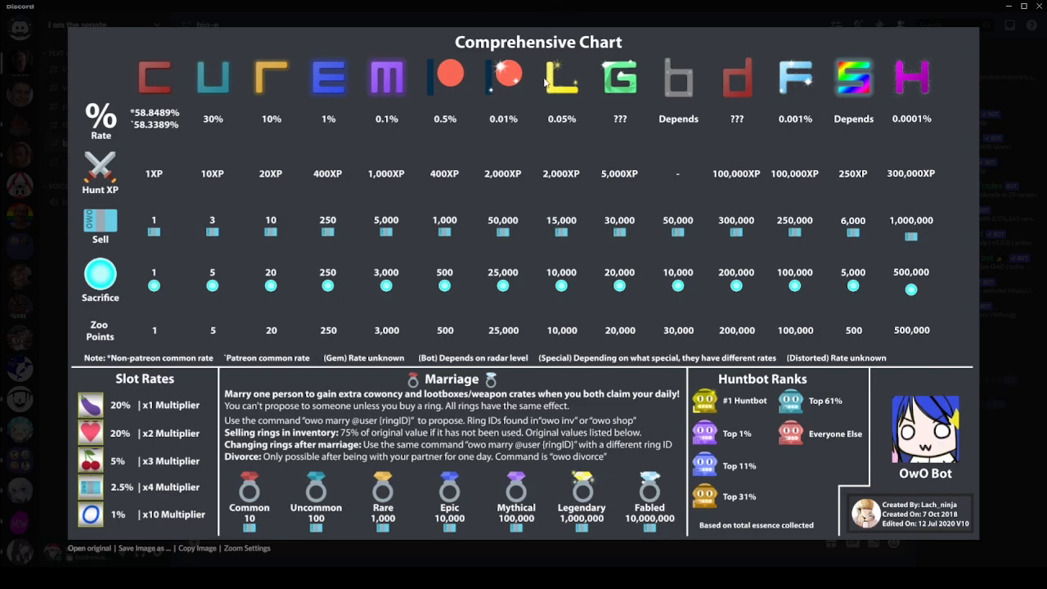
mouse_move(393, 26)
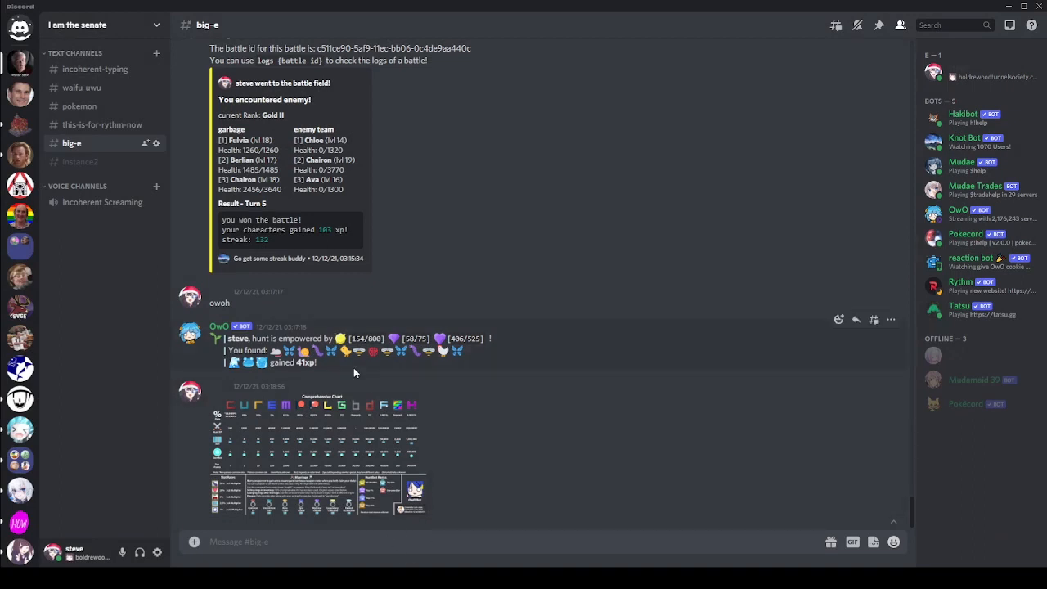
mouse_move(459, 364)
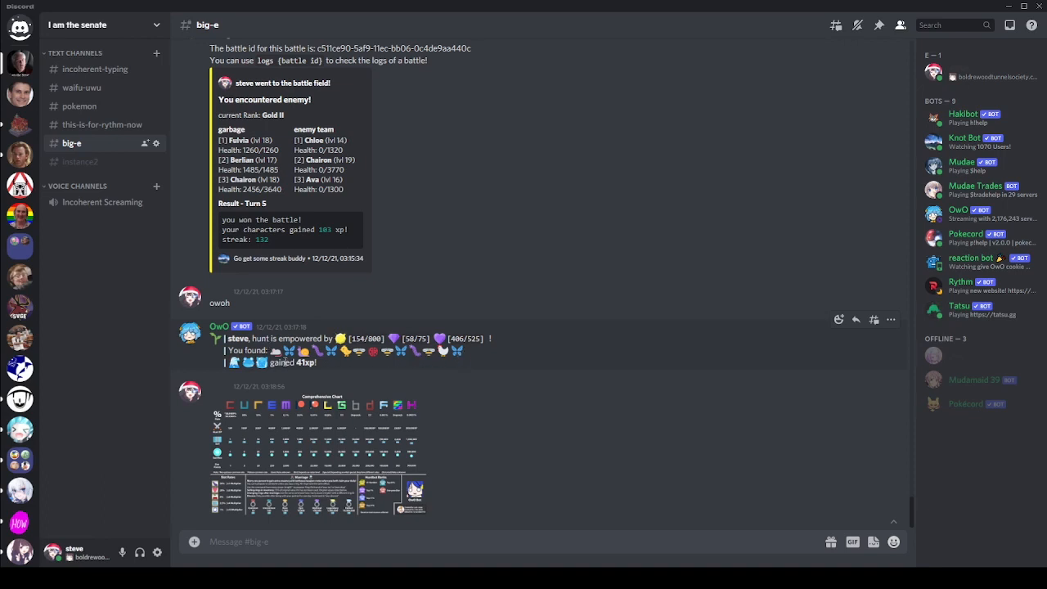
mouse_move(328, 375)
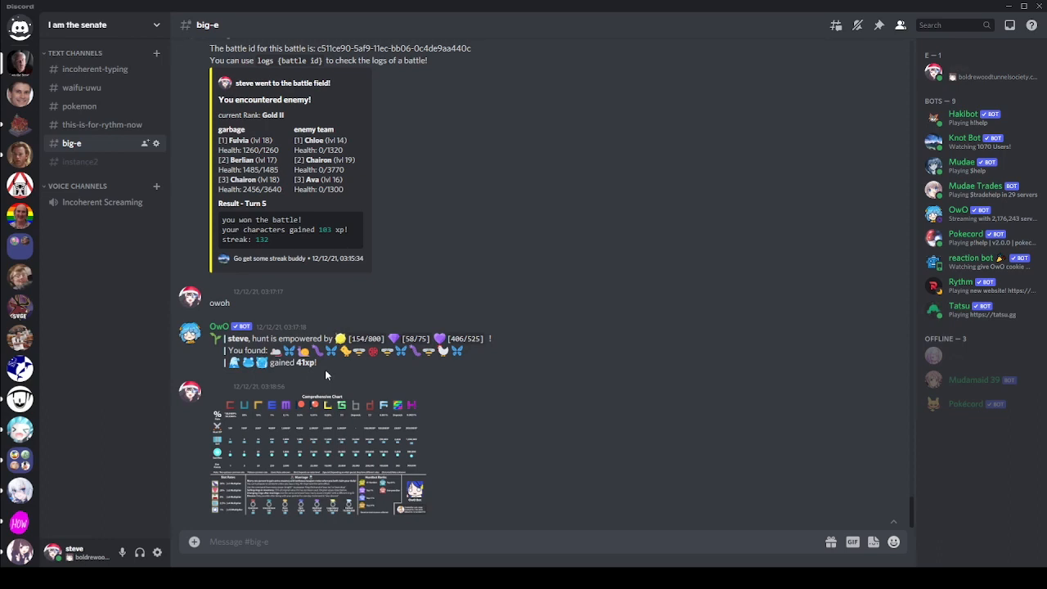
mouse_move(674, 373)
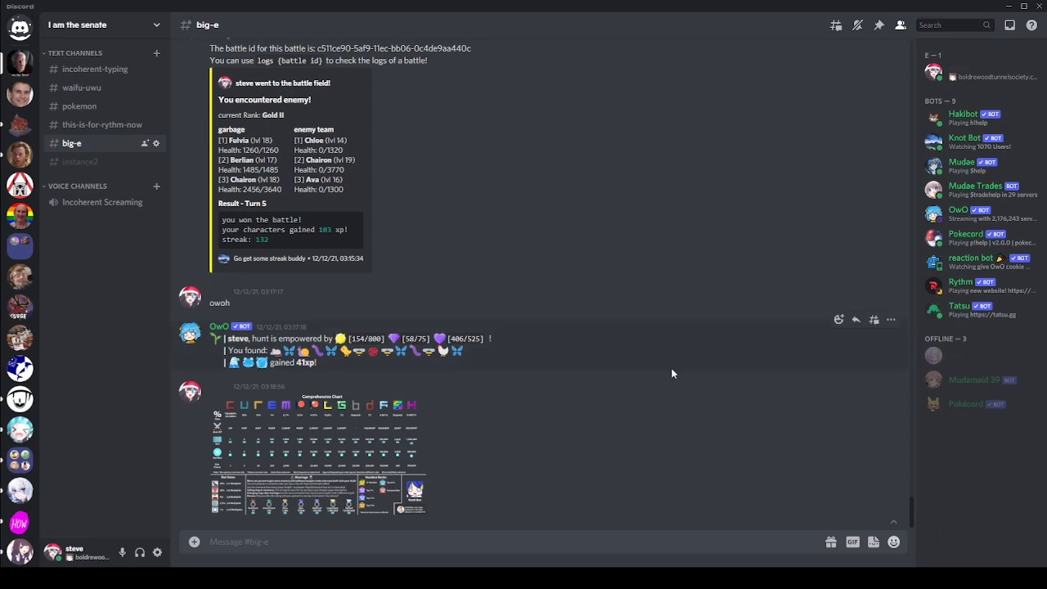
mouse_move(703, 383)
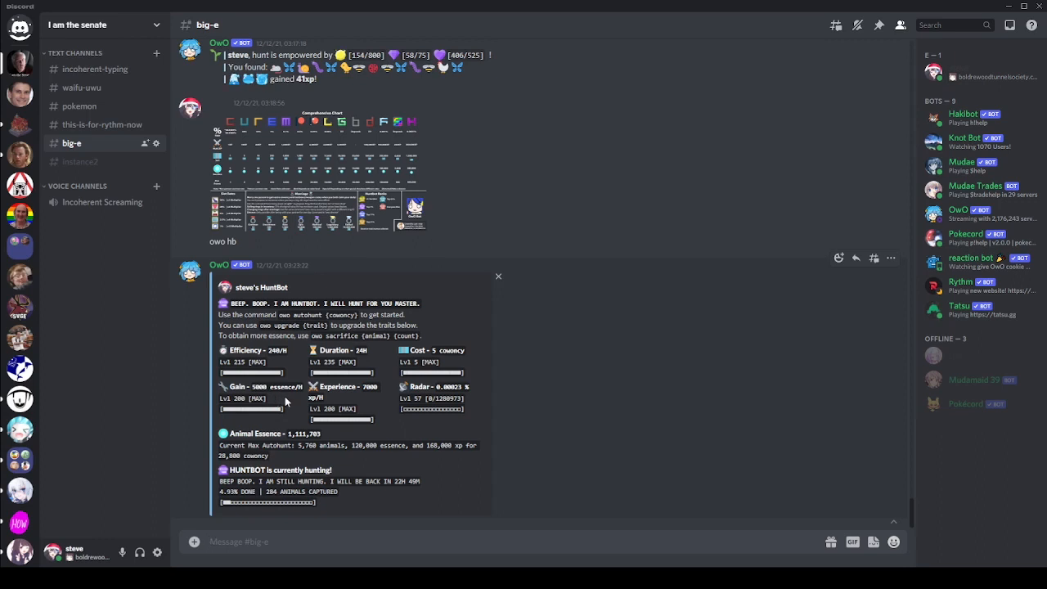
mouse_move(422, 425)
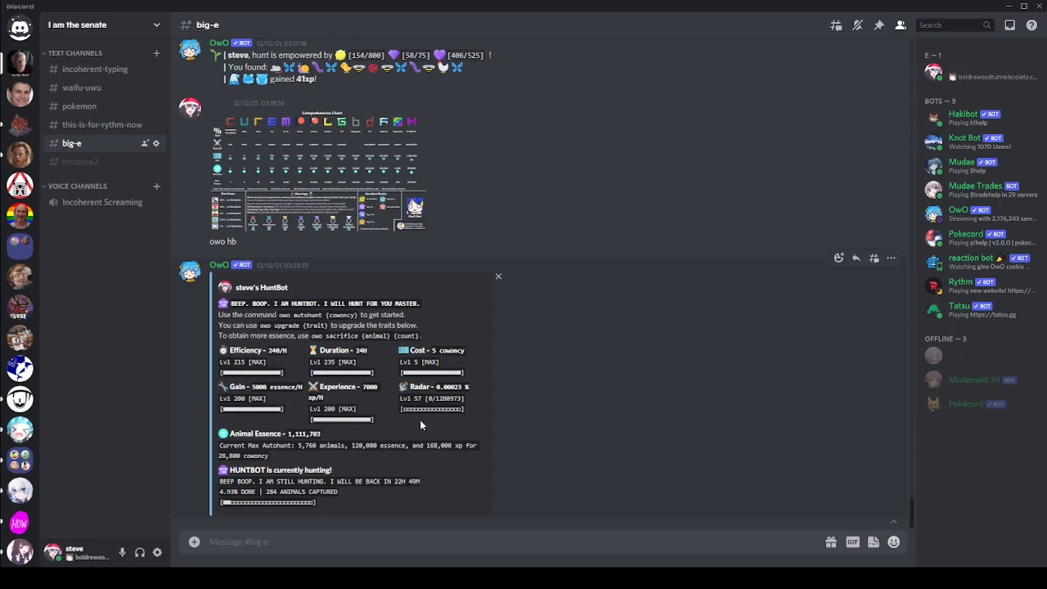
mouse_move(435, 346)
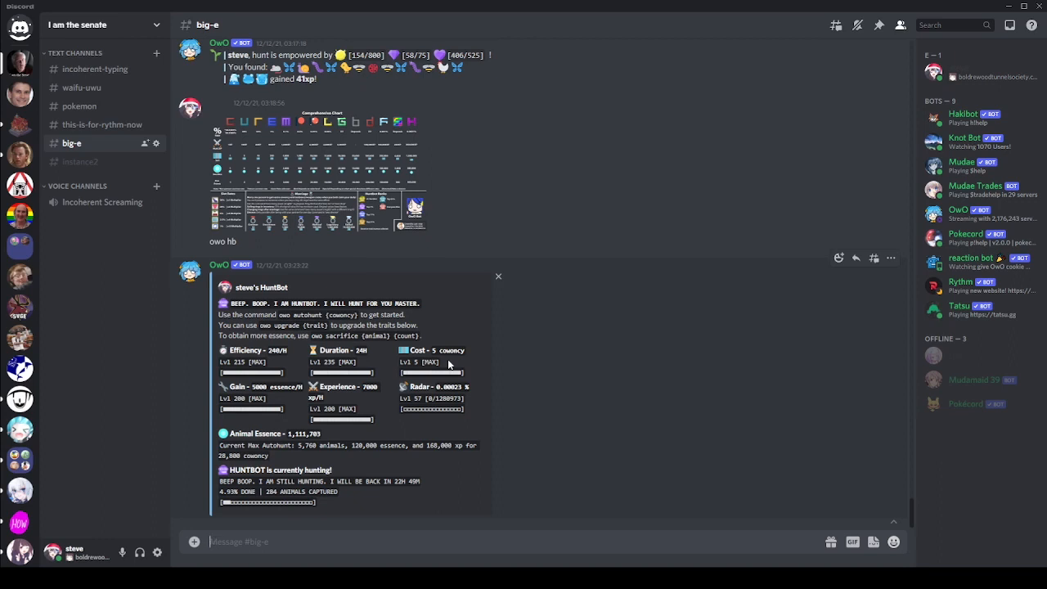
mouse_move(425, 360)
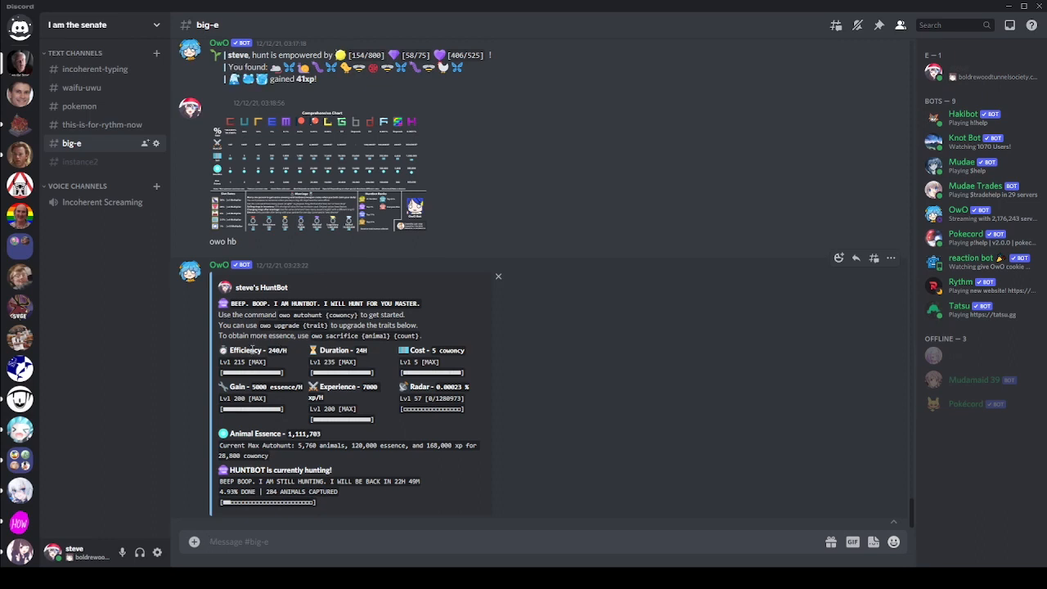
mouse_move(314, 350)
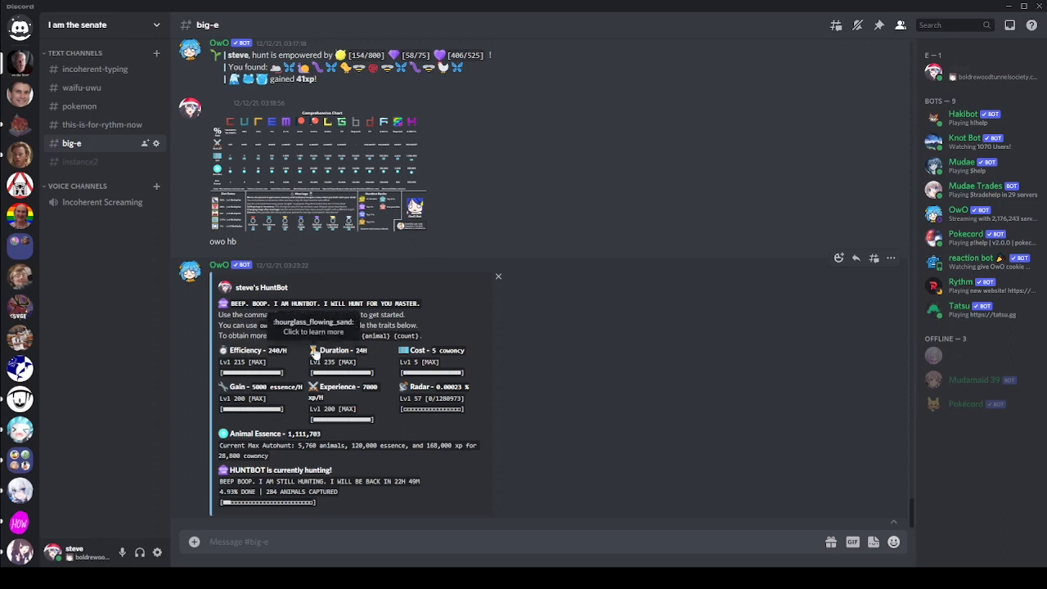
mouse_move(301, 373)
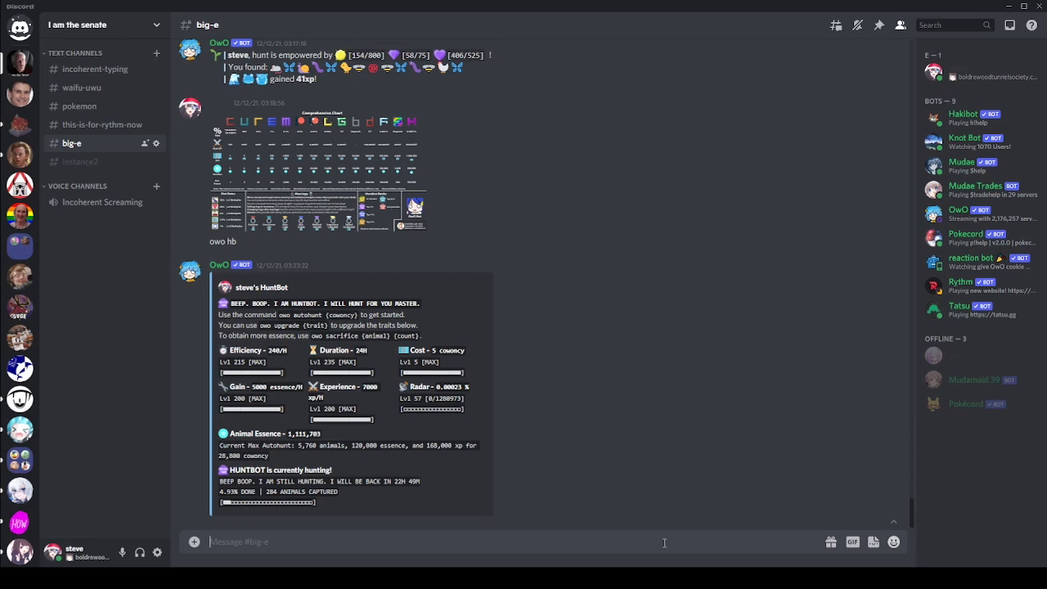
Scroll down to OwO's reply reporting the 74,194,087 cowoncy balance.
scroll(down, 3)
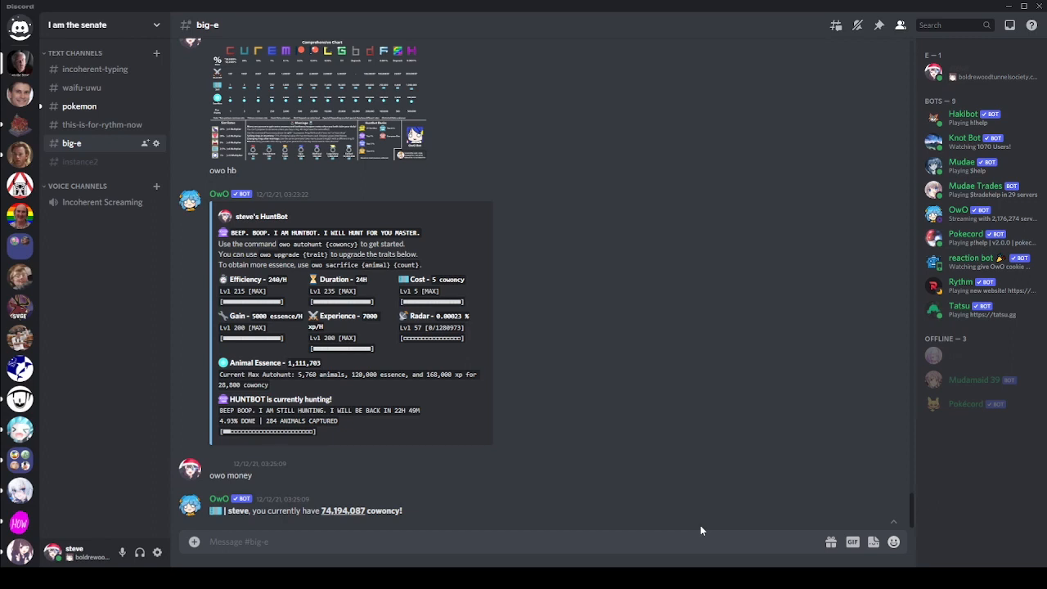
mouse_move(733, 533)
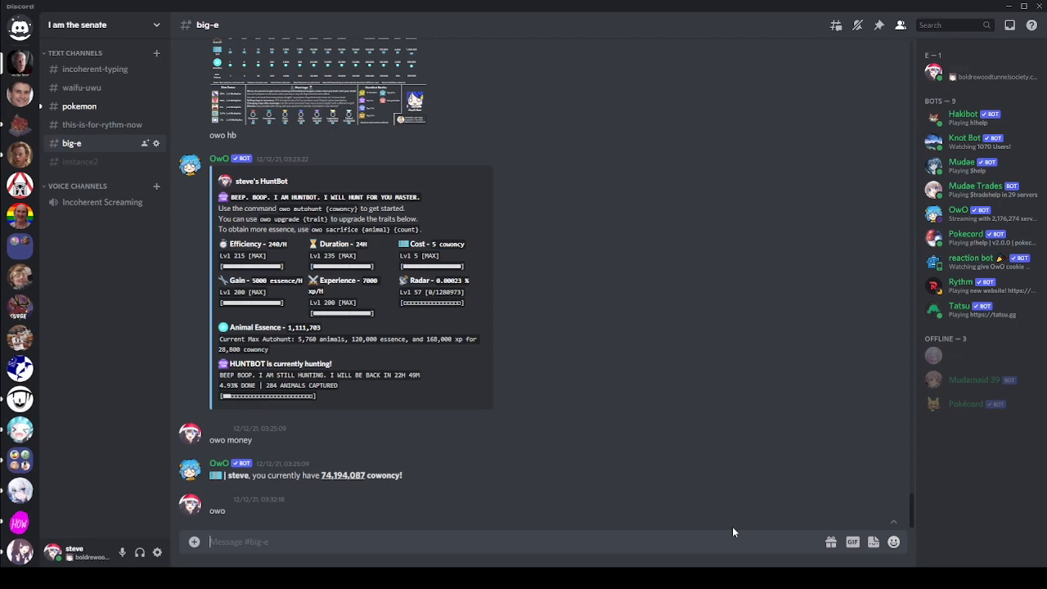
Enter 'owo coinflip all' to wager 50,000 cowoncy on a coin flip.
text(owo coinfl)
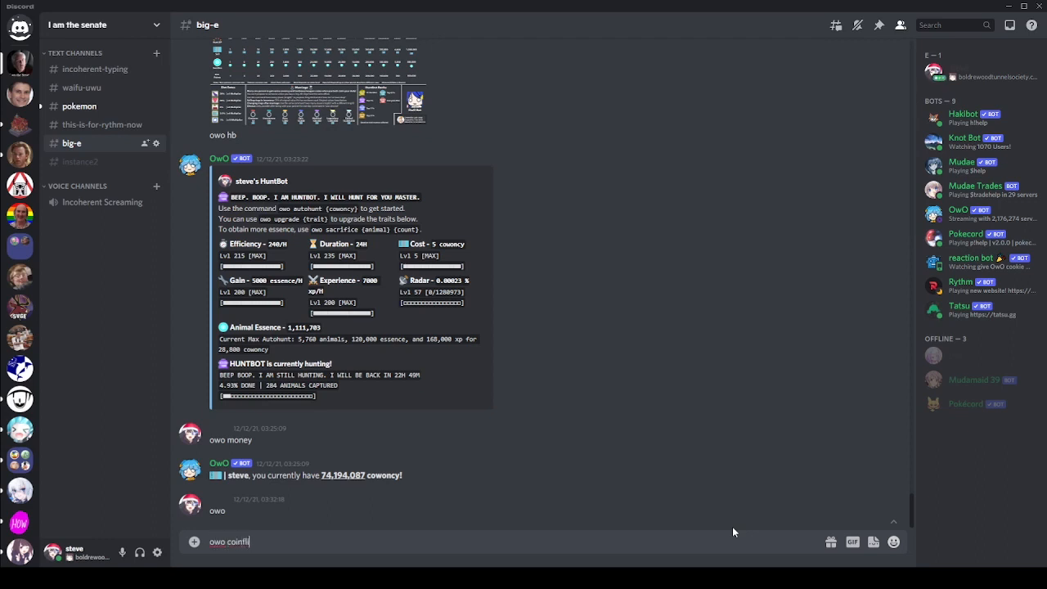
text(ip all)
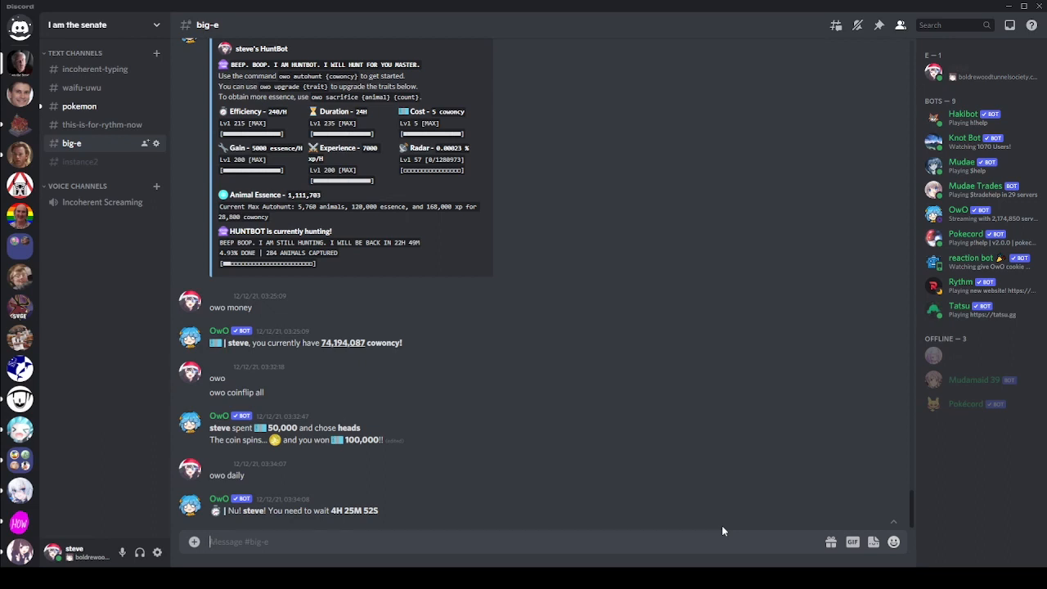
mouse_move(364, 559)
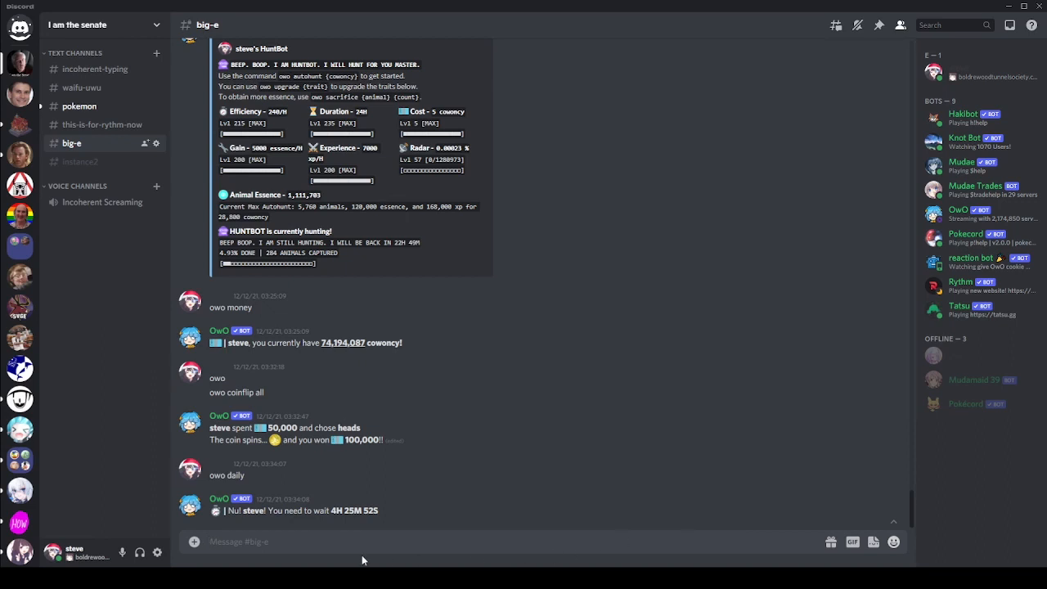
Scroll down to OwO's vote reward: 3298 cowoncy, a weekend bonus and a lootbox.
scroll(down, 3)
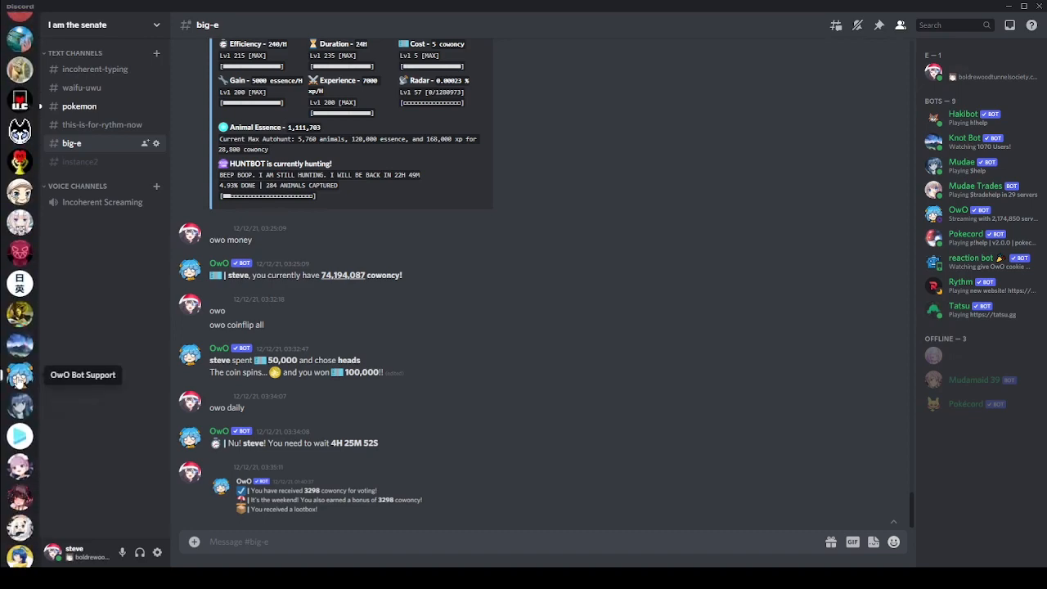
Switch to the OwO Bot Support server and select its ticket-market channel.
click(19, 374)
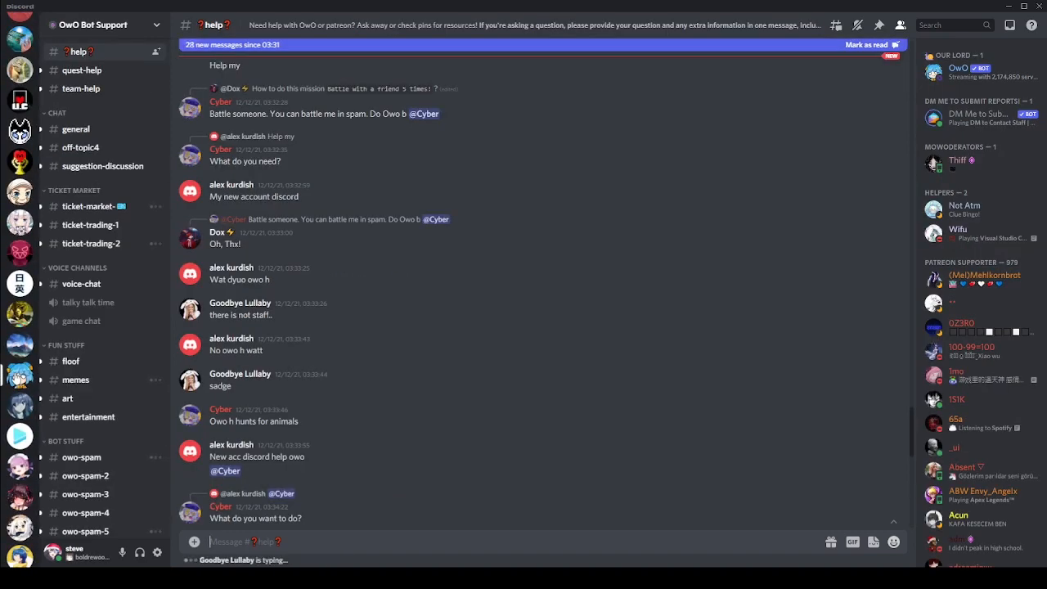
click(89, 206)
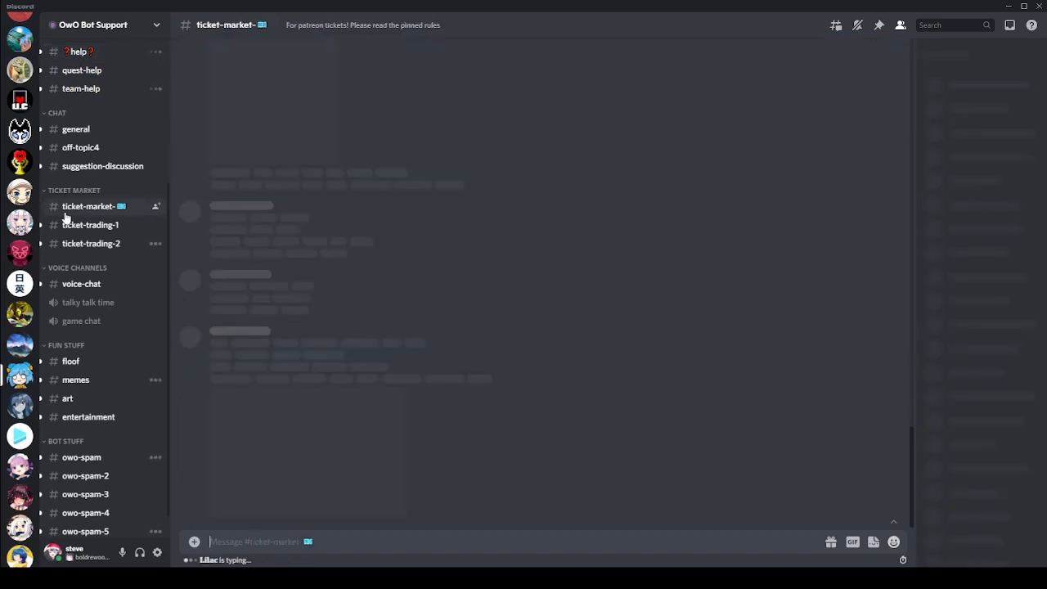
click(88, 206)
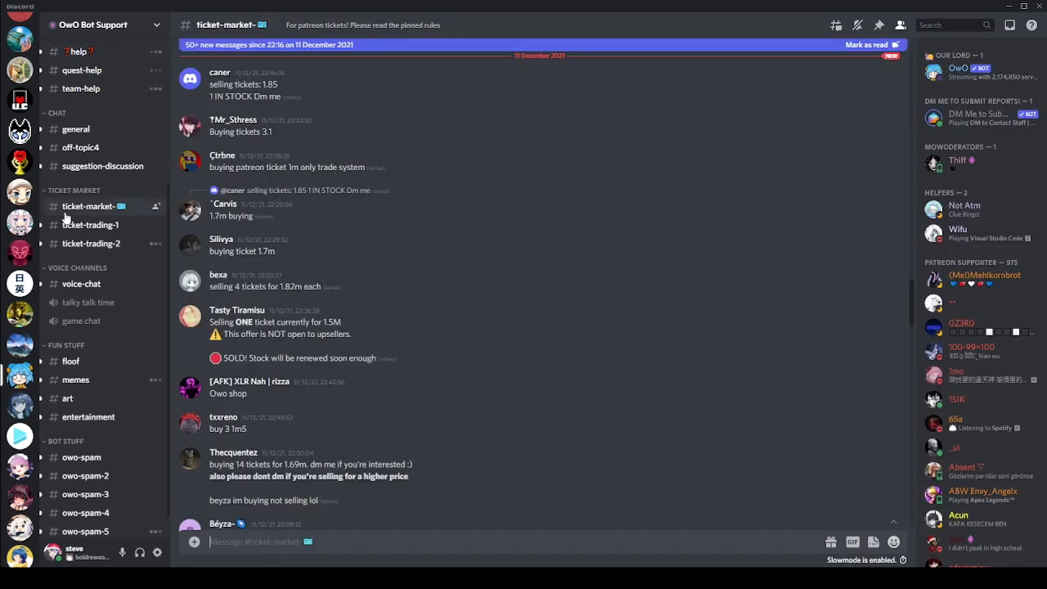
mouse_move(641, 233)
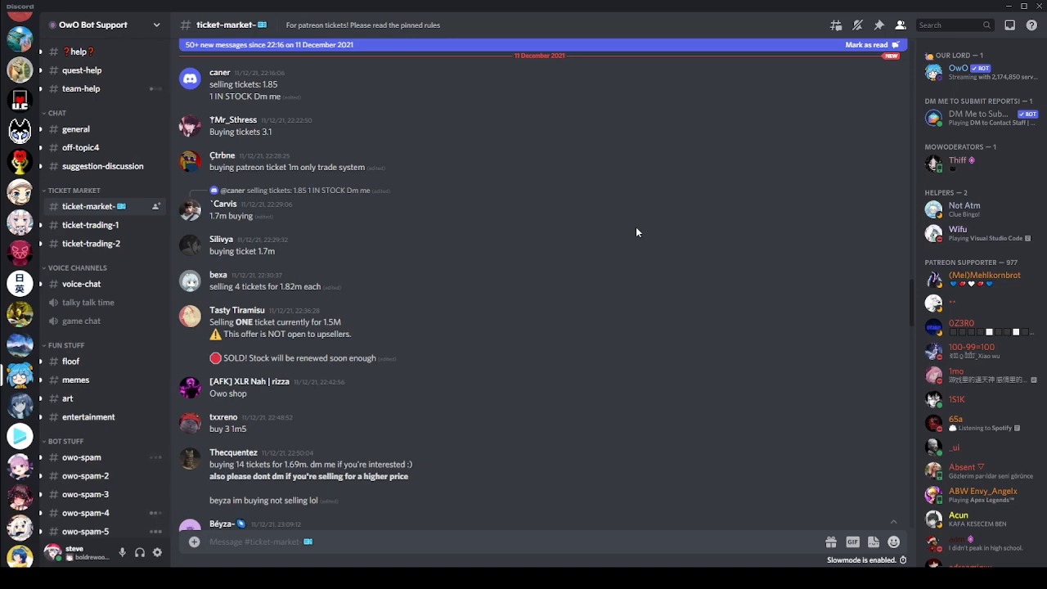
Scroll down to the newer ticket-market posts offering patreon tickets around 1.82–1.9m.
scroll(down, 3)
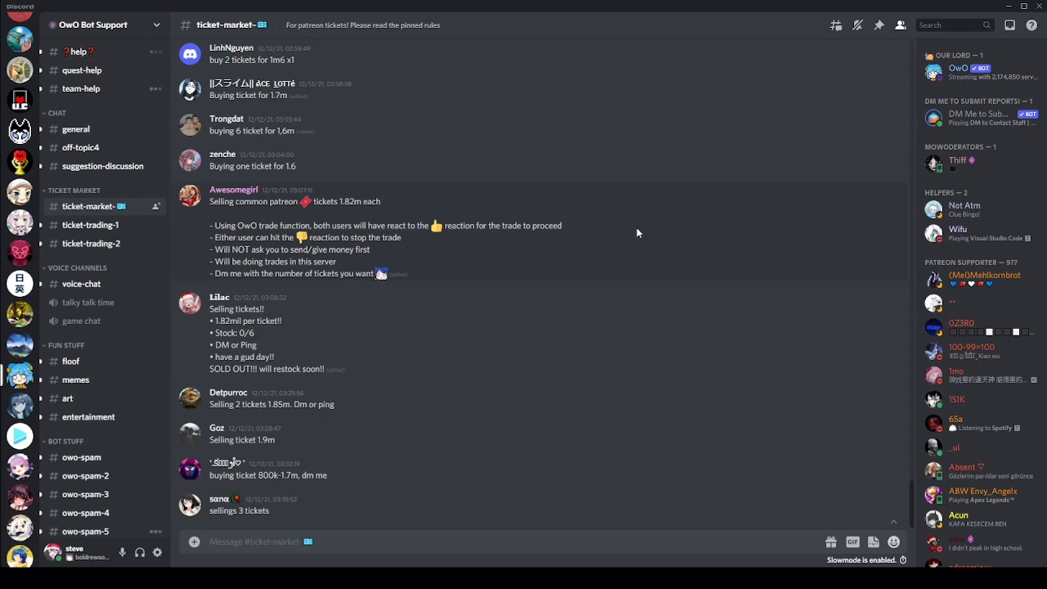
mouse_move(309, 209)
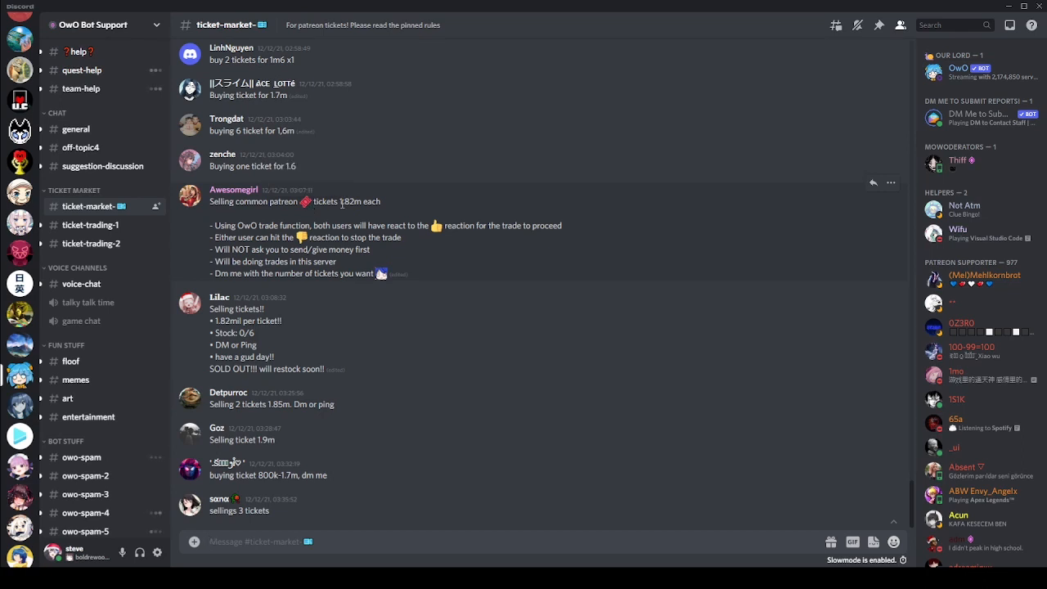
mouse_move(476, 210)
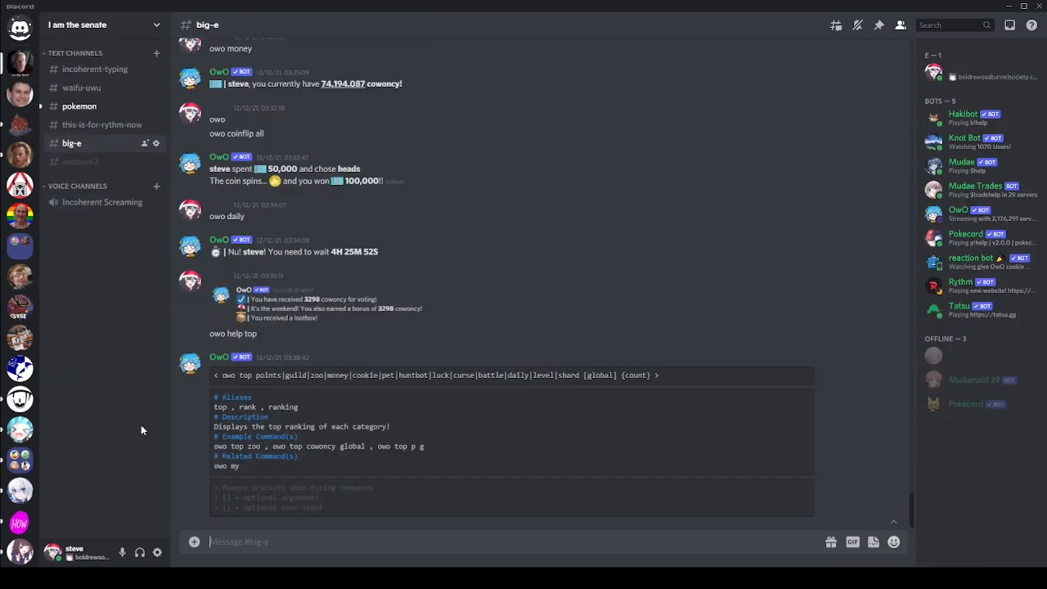
mouse_move(151, 433)
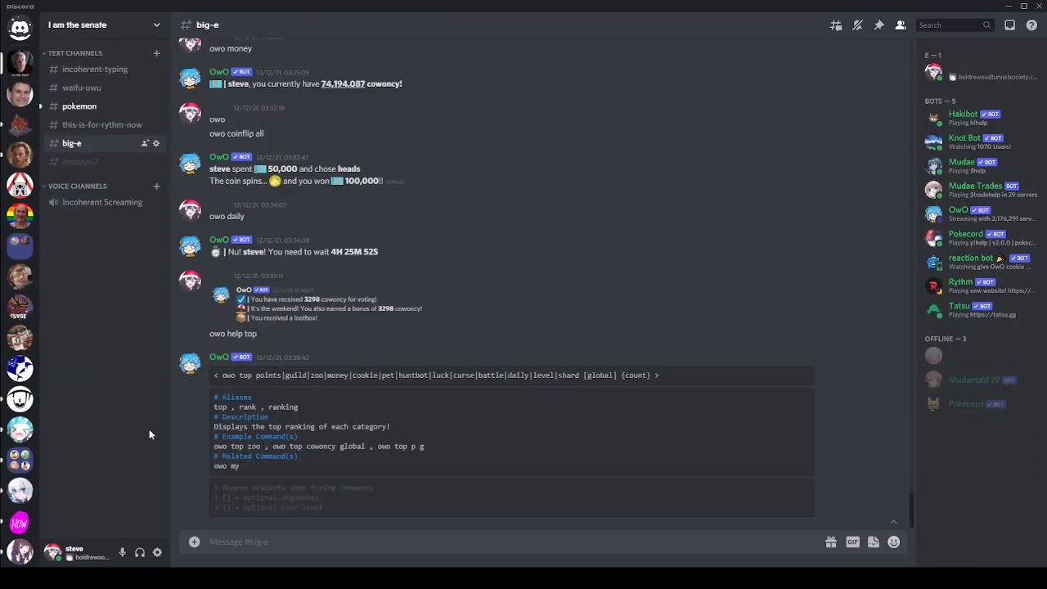
double_click(365, 374)
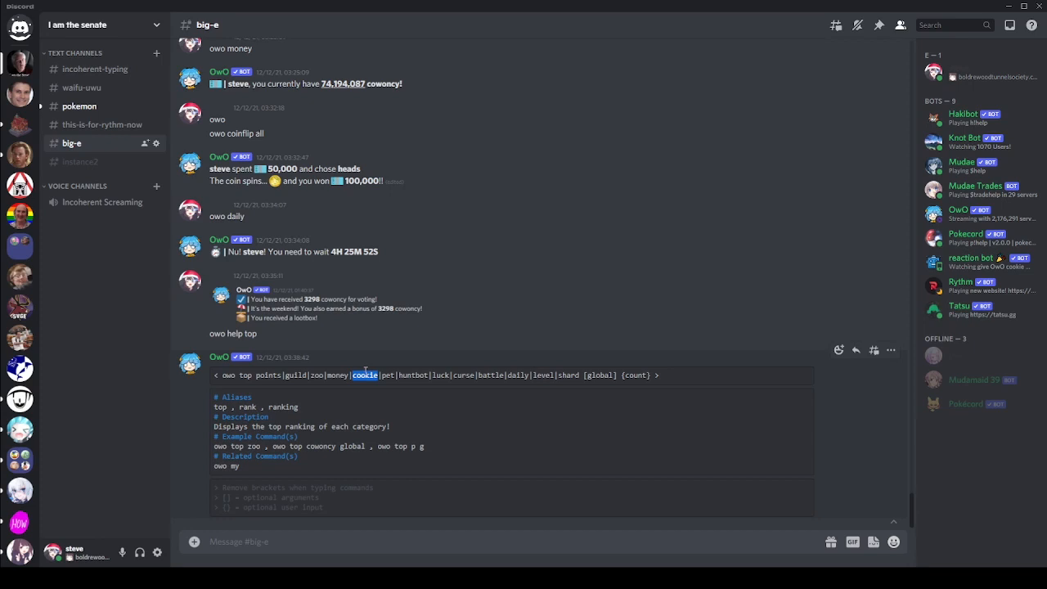
mouse_move(370, 379)
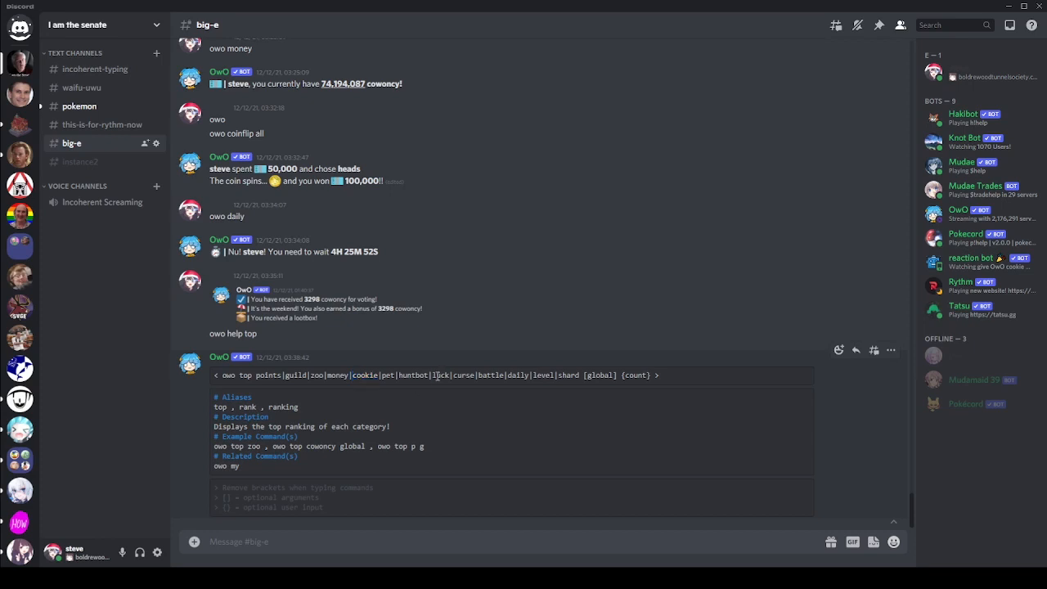
double_click(465, 375)
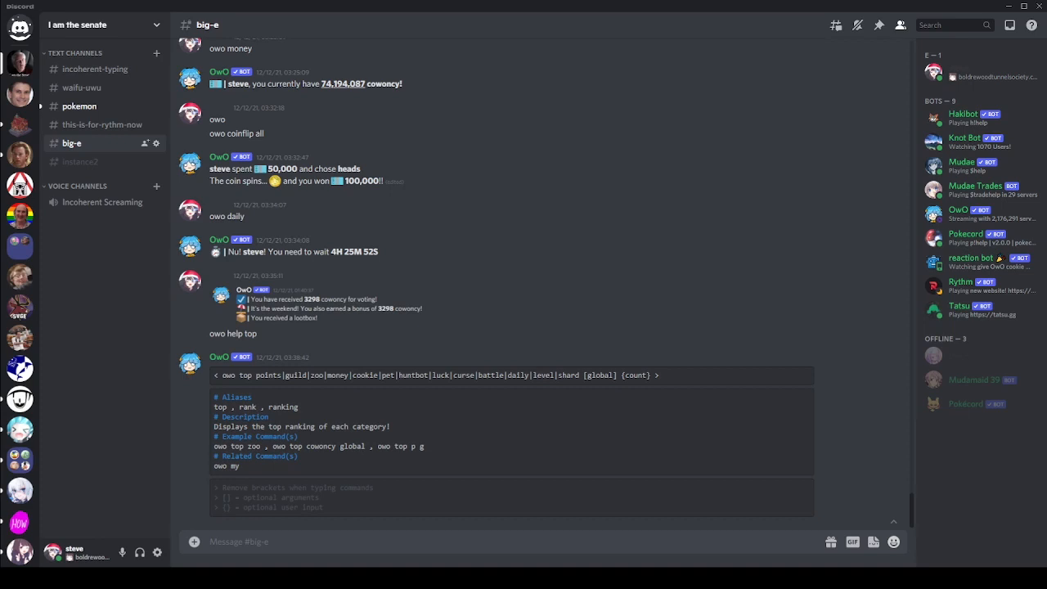
mouse_move(788, 530)
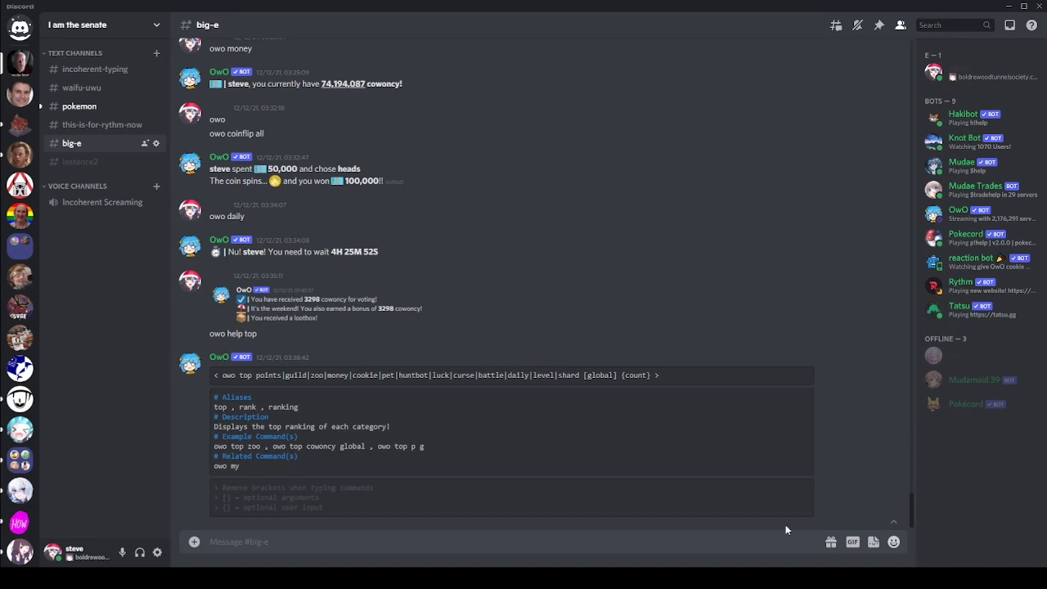
Send the 'owo buy 101' command purchasing the Great Sword for 63 Weapon Shards.
text(owo buy 1)
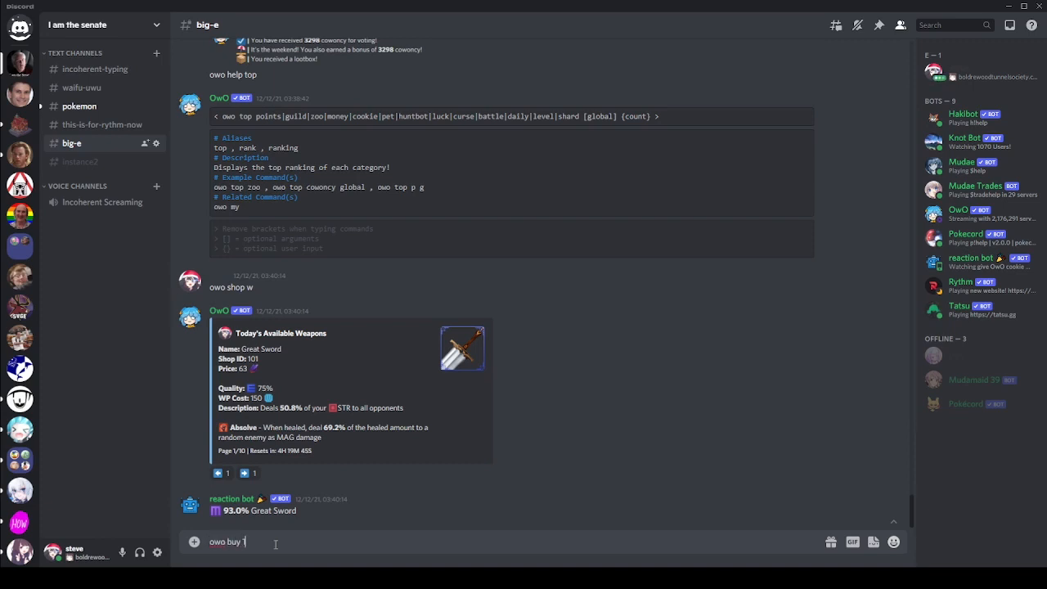
key(Return)
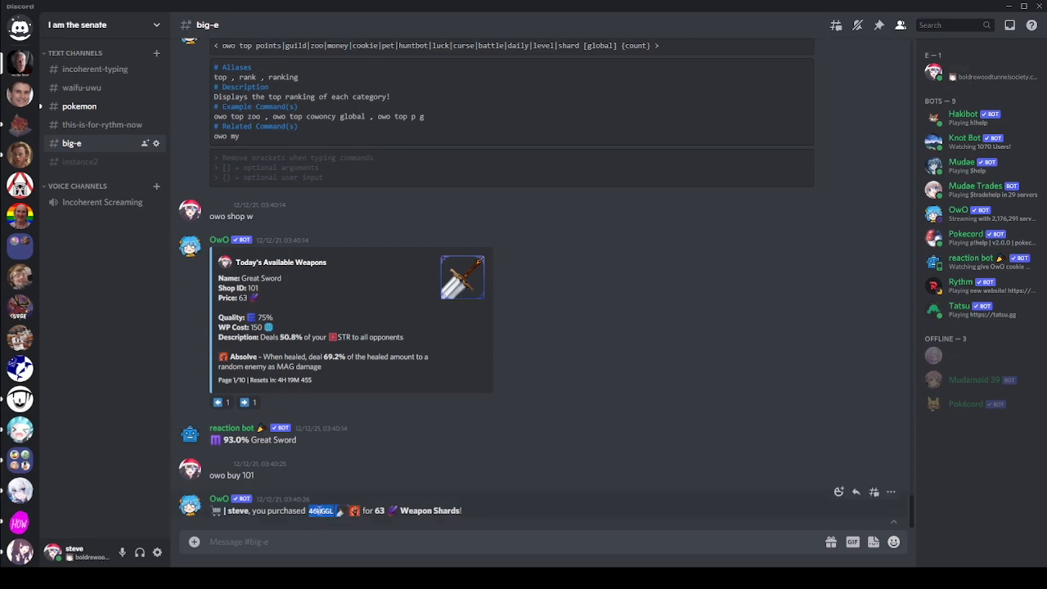
Reroll the passive of weapon 46WGGL with 'owo w rr 46WGGL p' for 100 Weapon Shards.
text(owo)
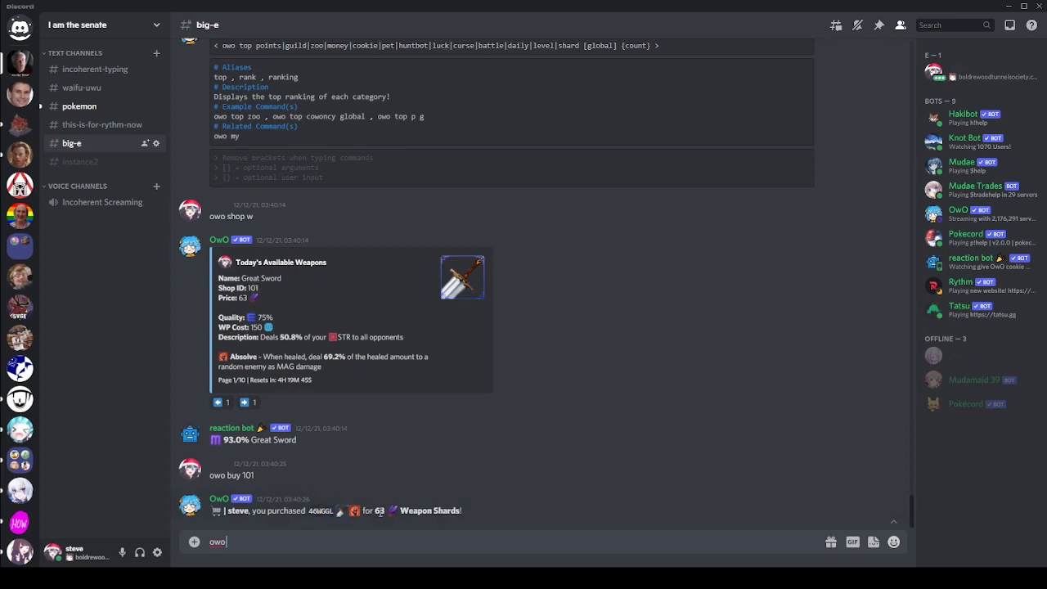
text(w rr)
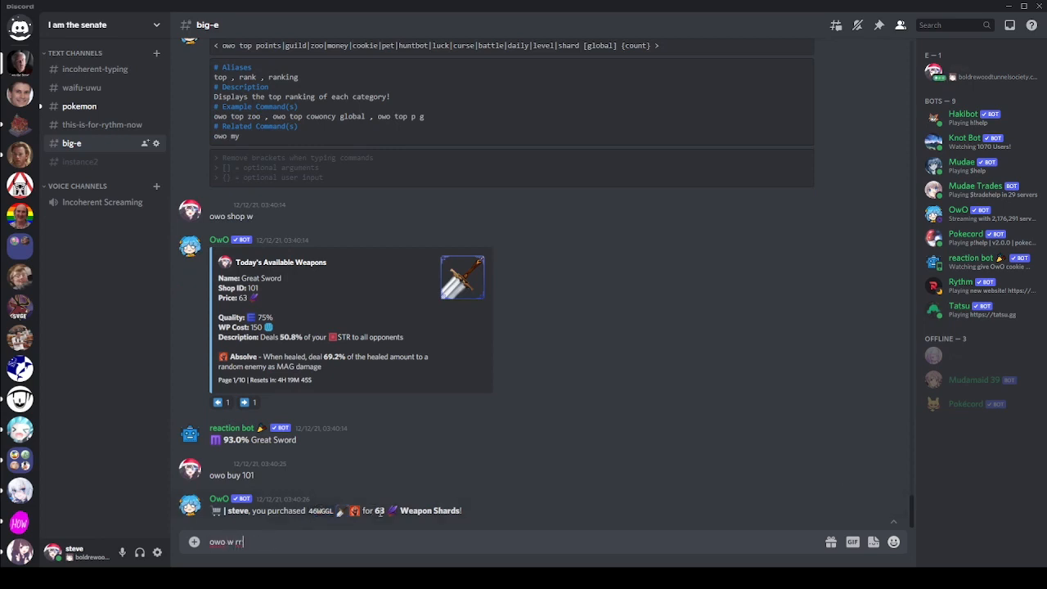
text(46WGGL p)
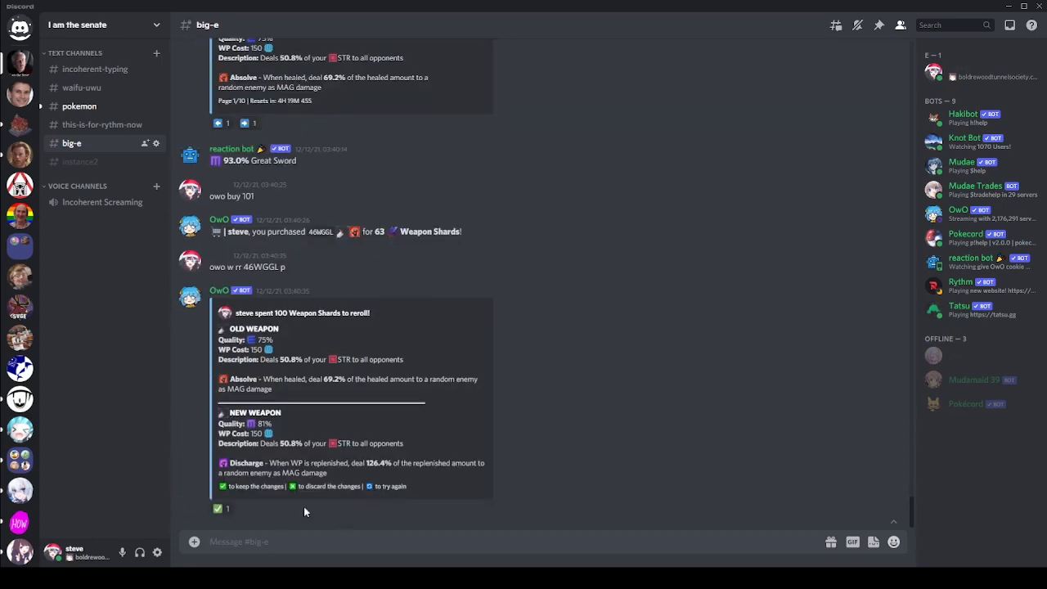
Dismantle the Mythical Great Sword with 'owo ws 46WGGL' for 300 Weapon Shards.
click(219, 507)
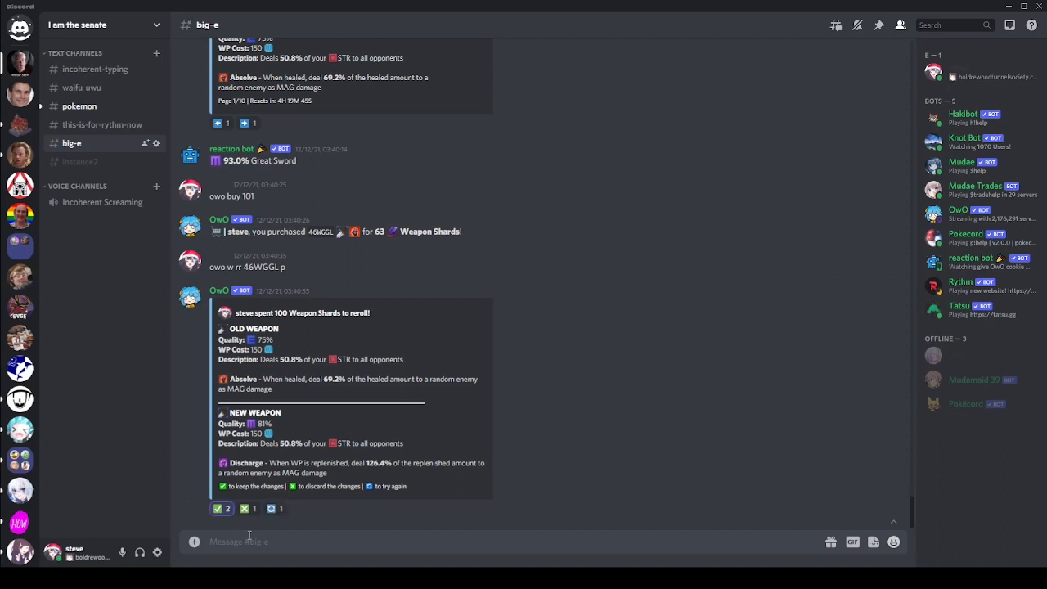
text(owo)
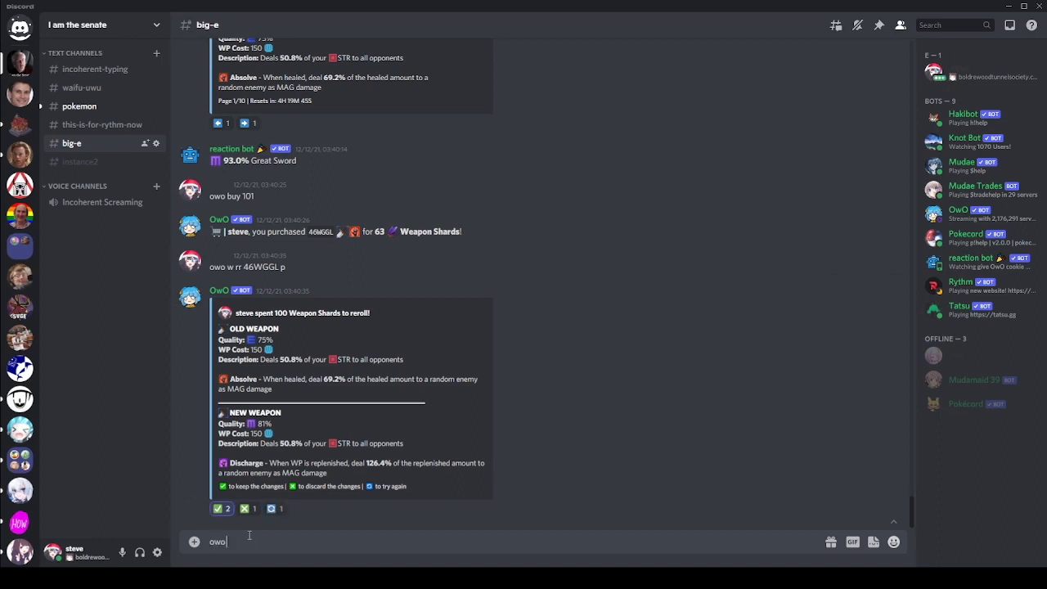
text(ws 46WGGL)
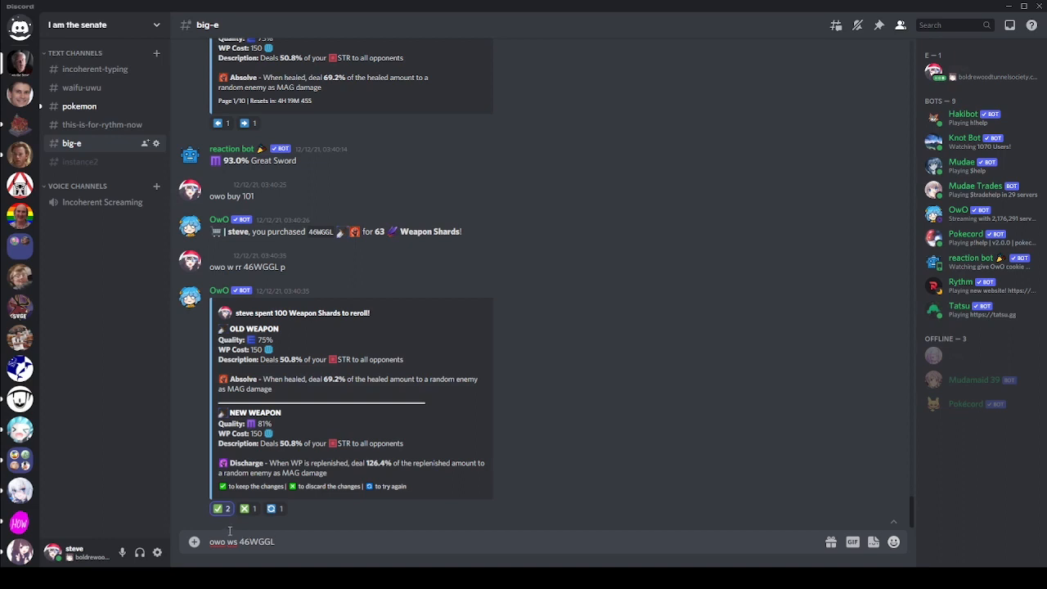
key(Return)
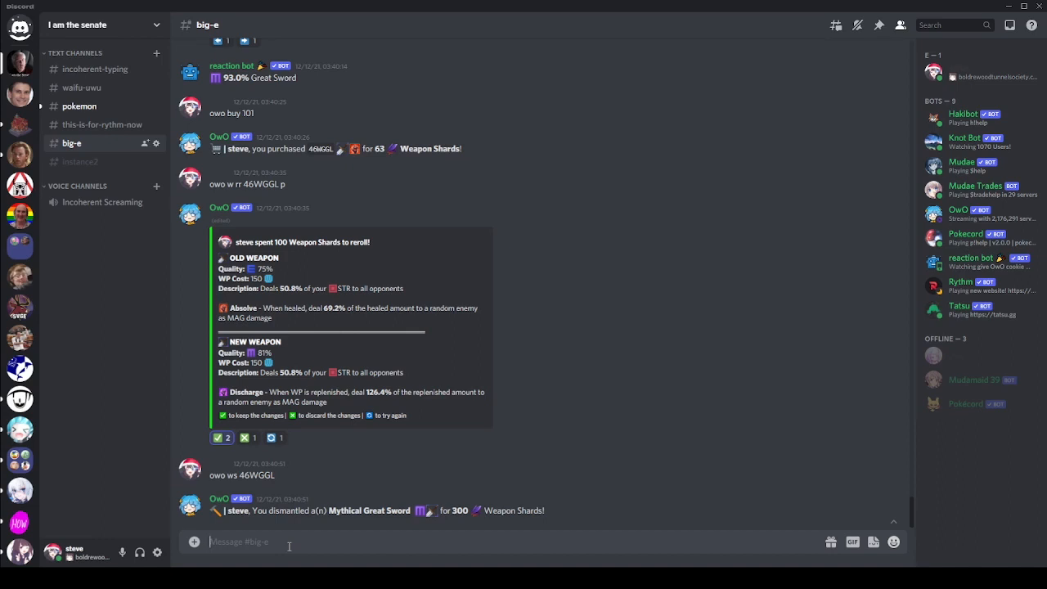
mouse_move(350, 350)
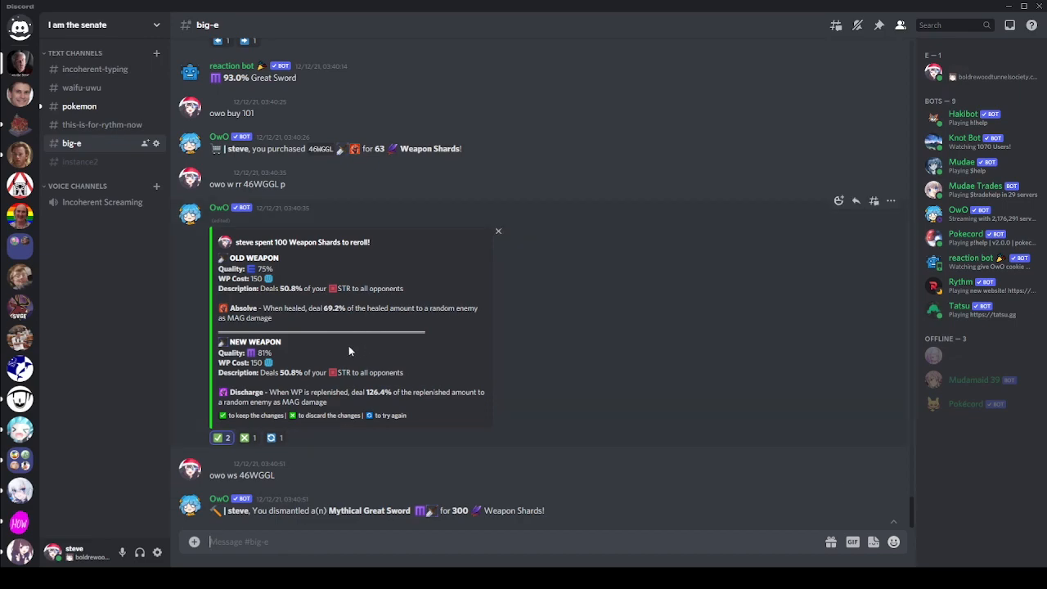
Scroll up to review the Great Sword shop listing and 63-shard purchase.
scroll(up, 3)
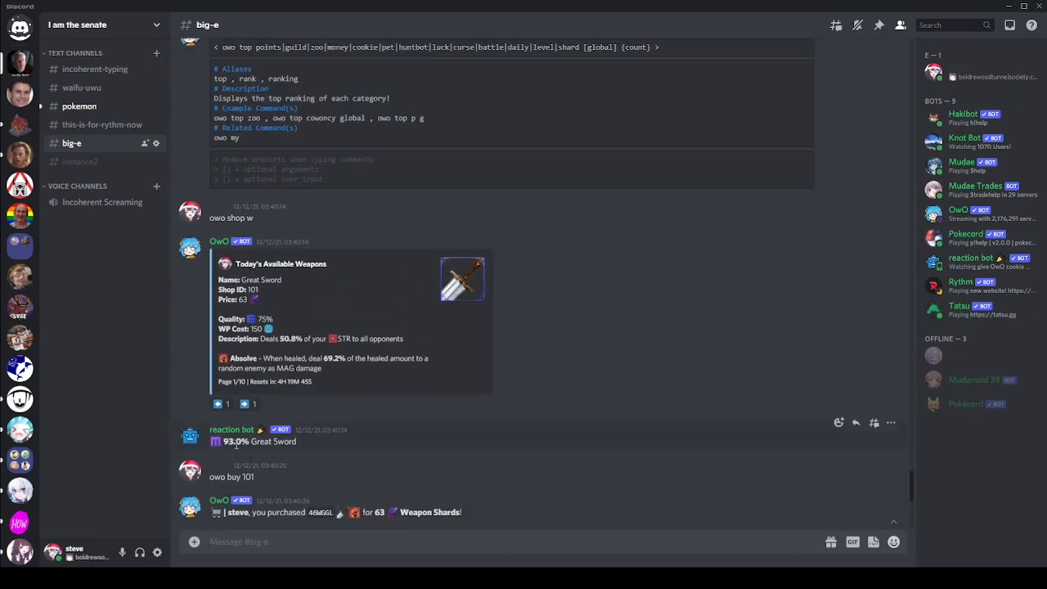
mouse_move(239, 454)
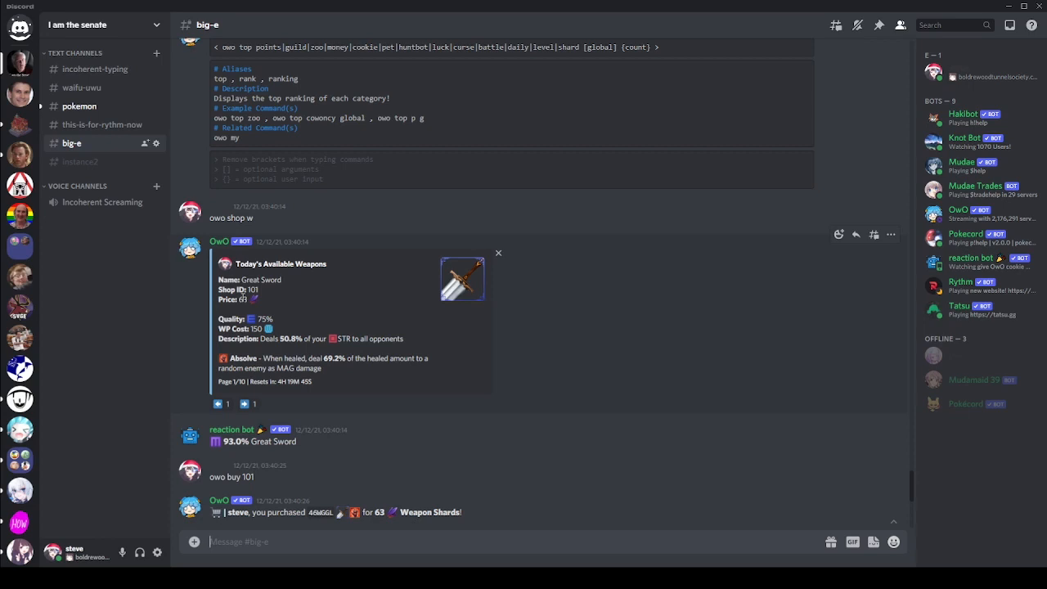
mouse_move(298, 316)
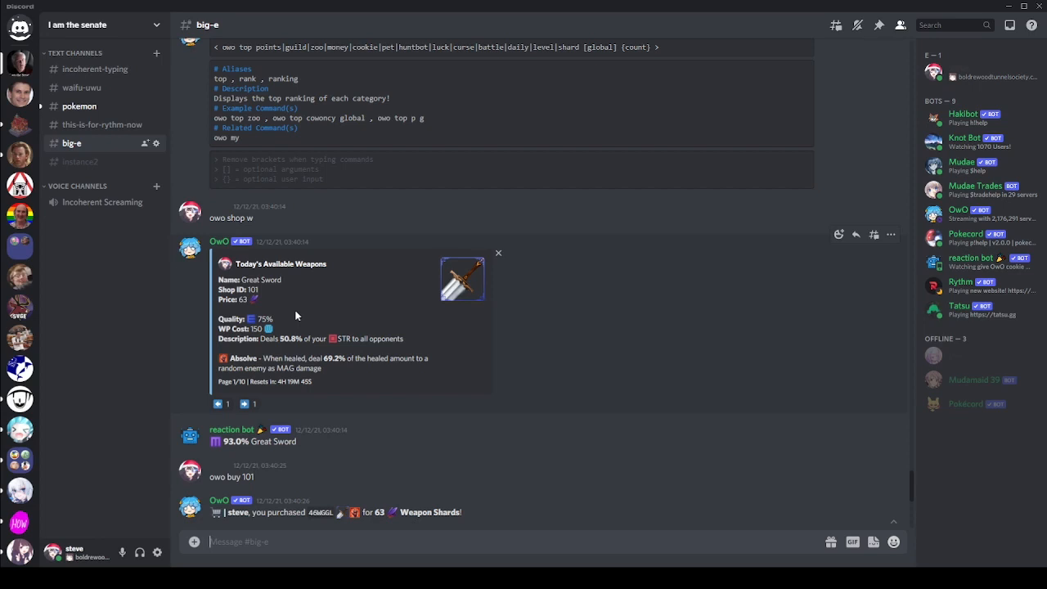
mouse_move(694, 507)
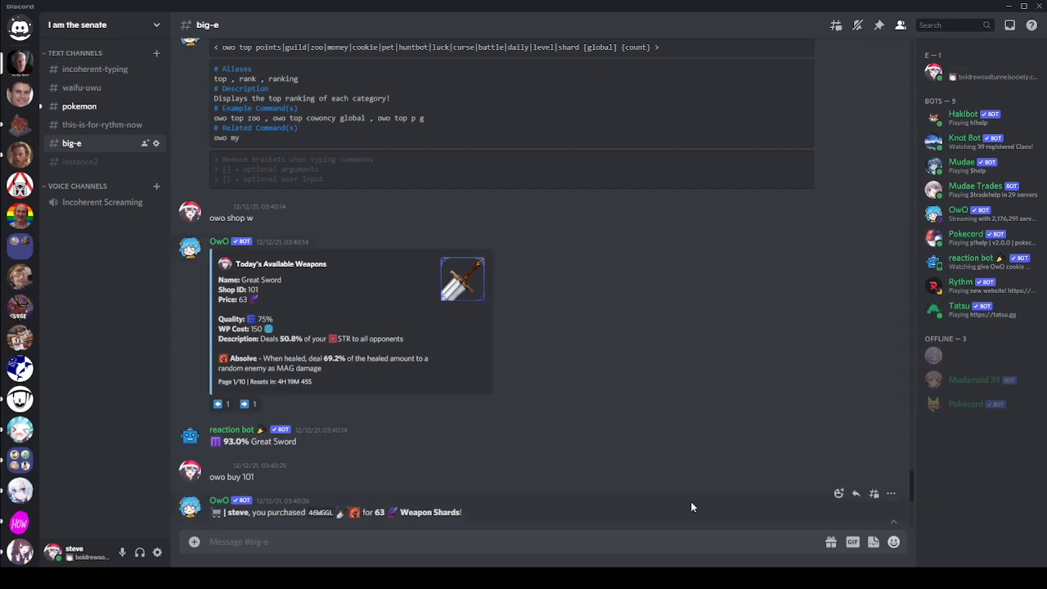
mouse_move(693, 497)
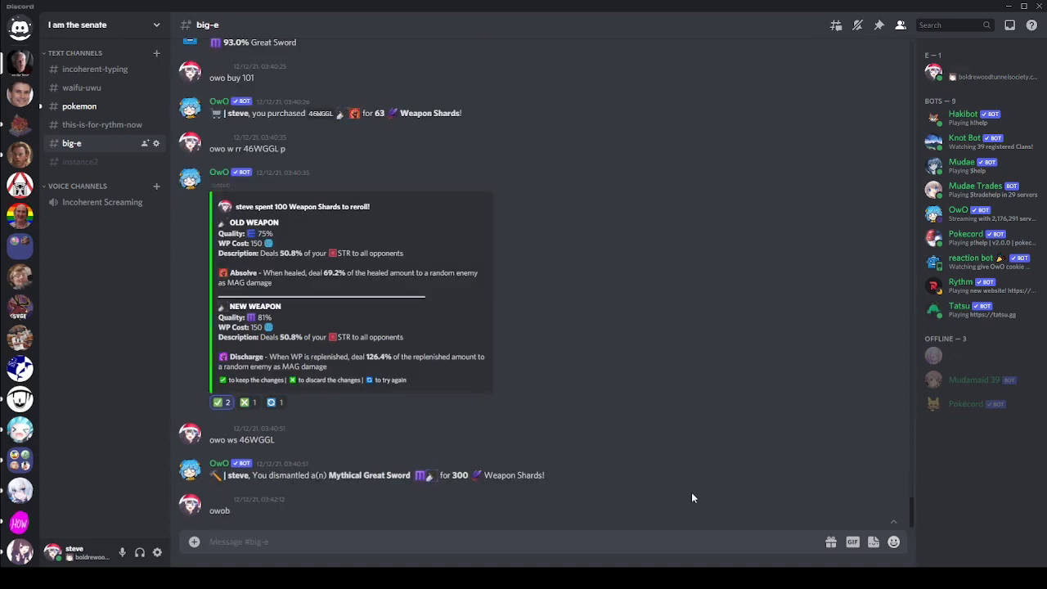
Scroll down to OwO's battle result showing a win in 3 turns with team xp.
scroll(down, 3)
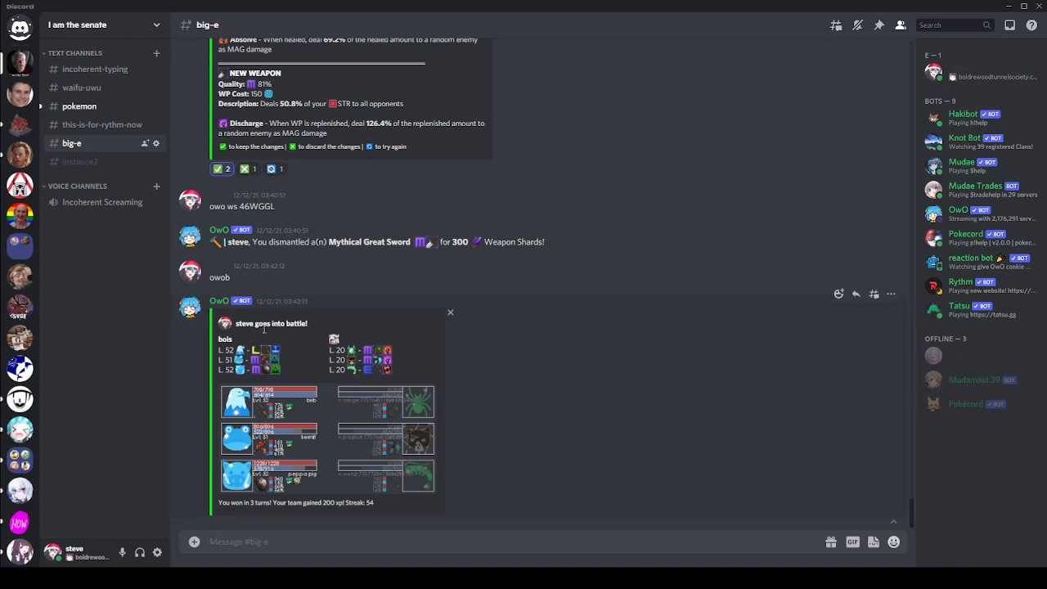
mouse_move(275, 370)
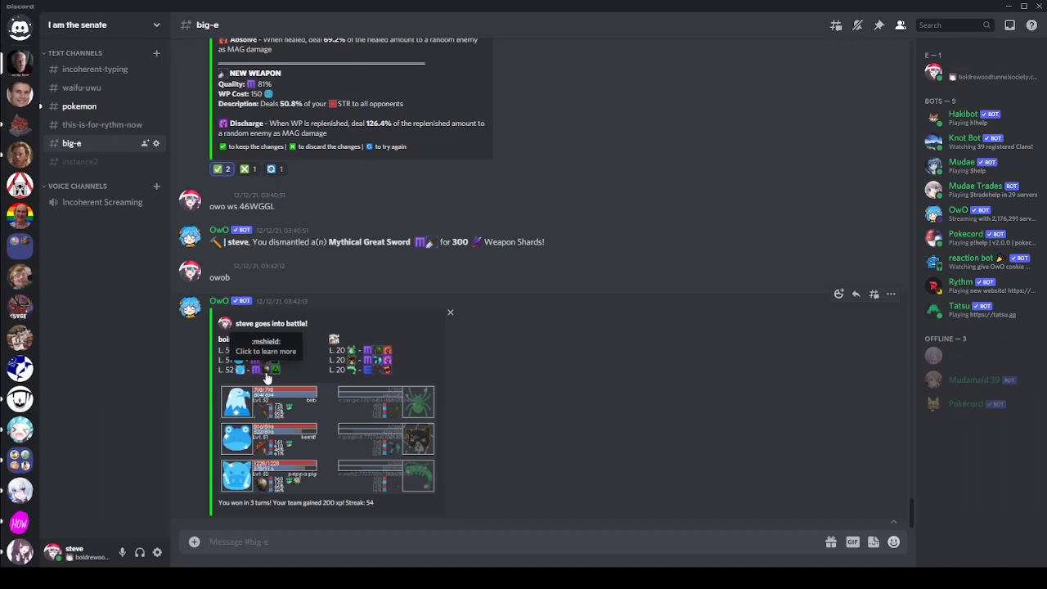
mouse_move(298, 375)
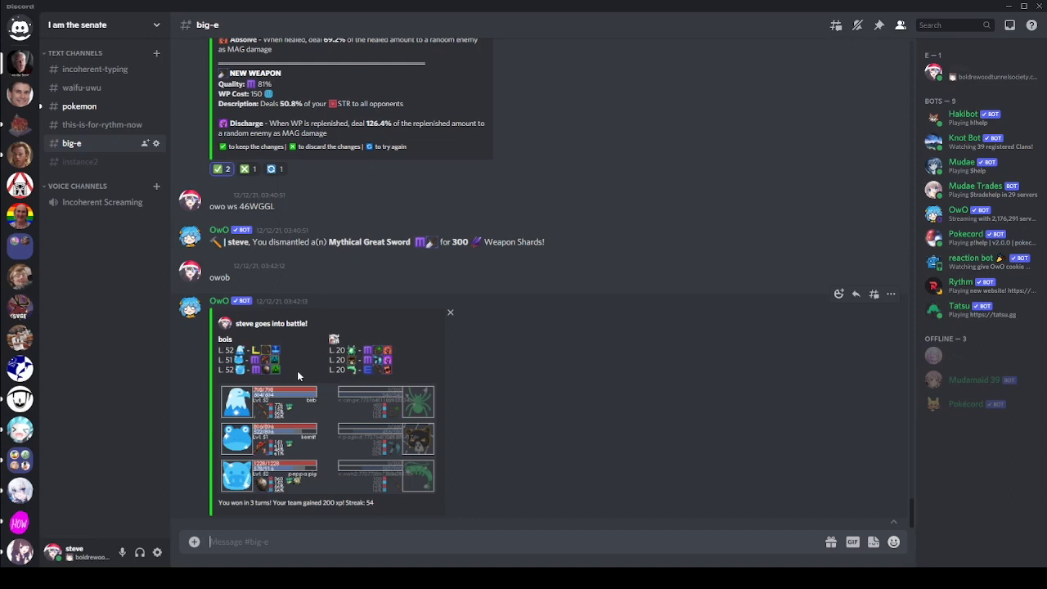
Enter 'owo shop w' to list the Vanguard's Banner, shop ID 106, priced at 63.
text(owo shop w)
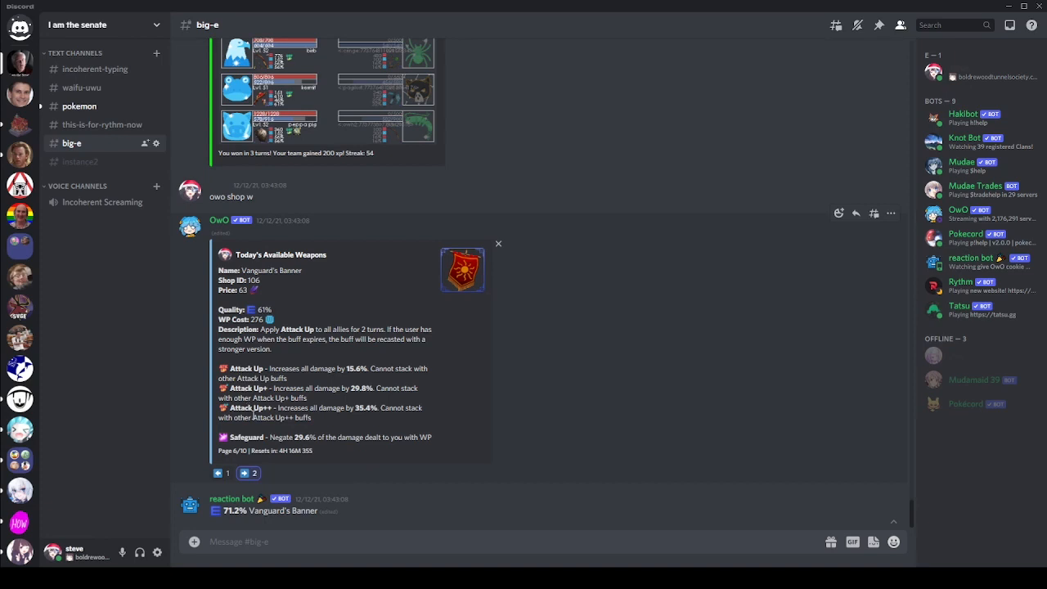
mouse_move(350, 432)
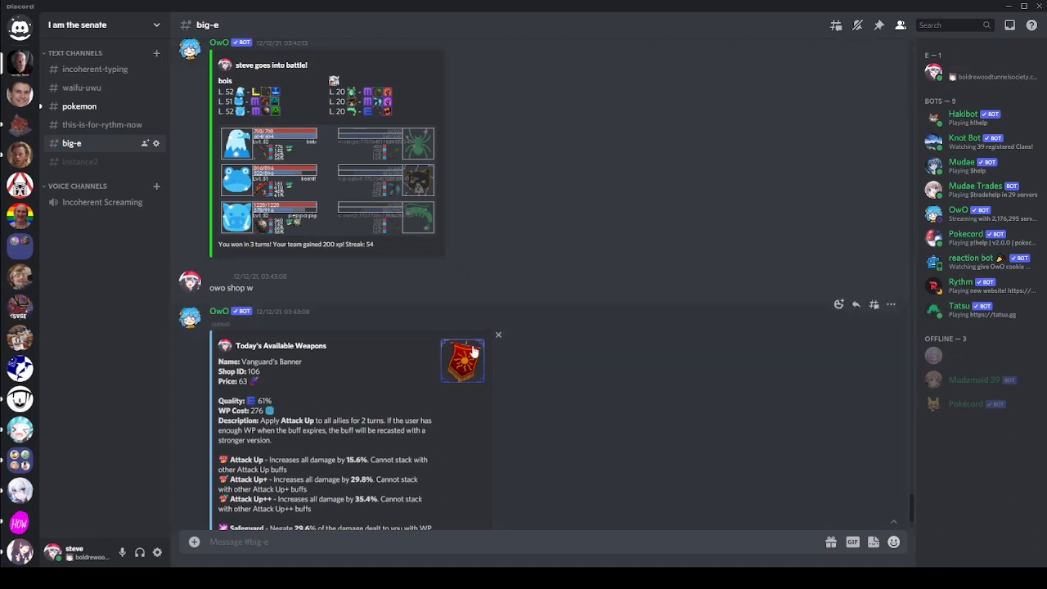
mouse_move(471, 399)
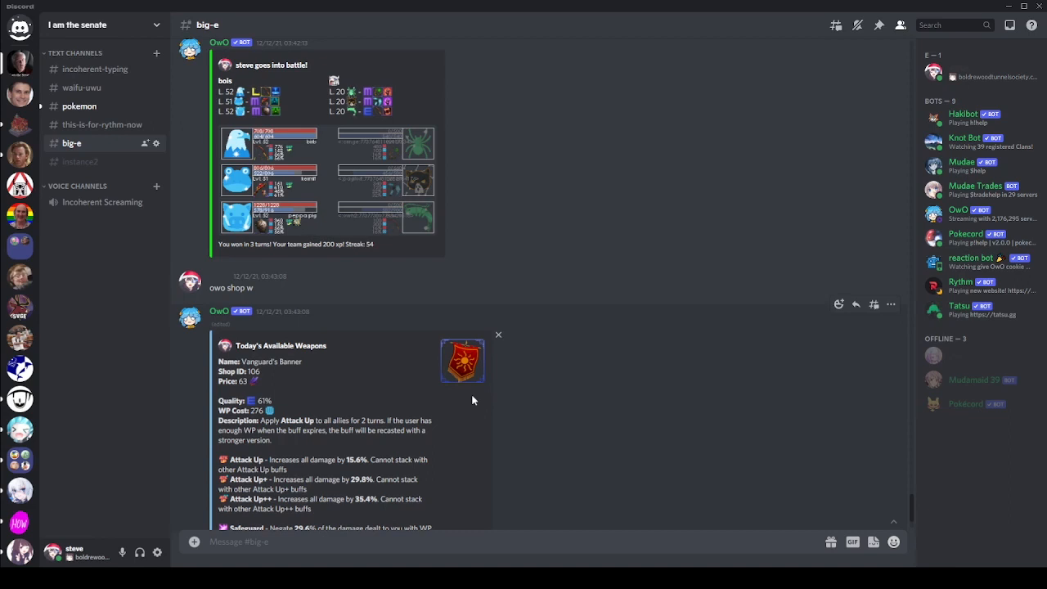
mouse_move(452, 413)
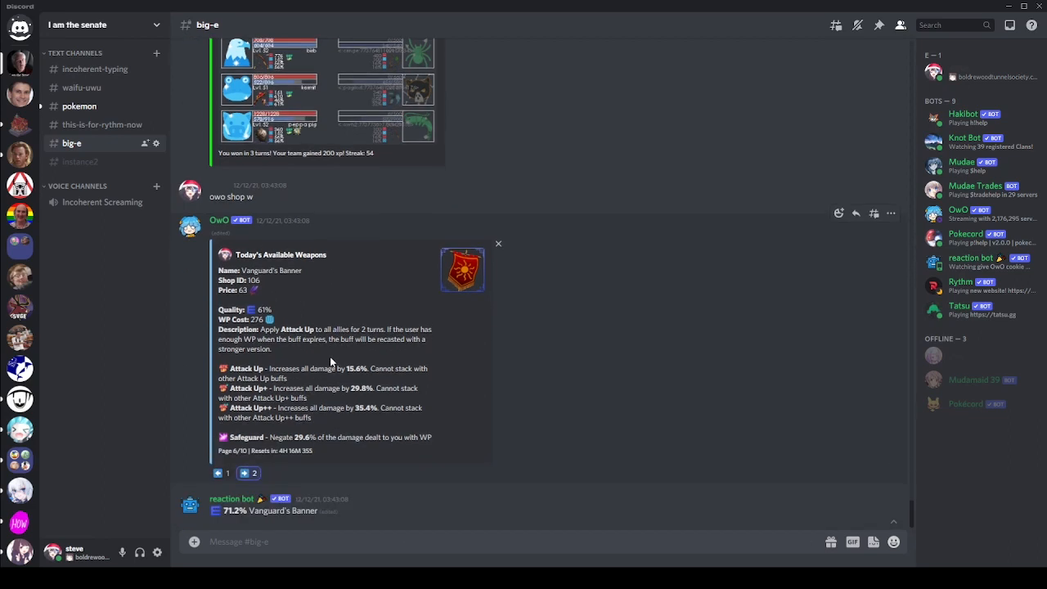
mouse_move(471, 354)
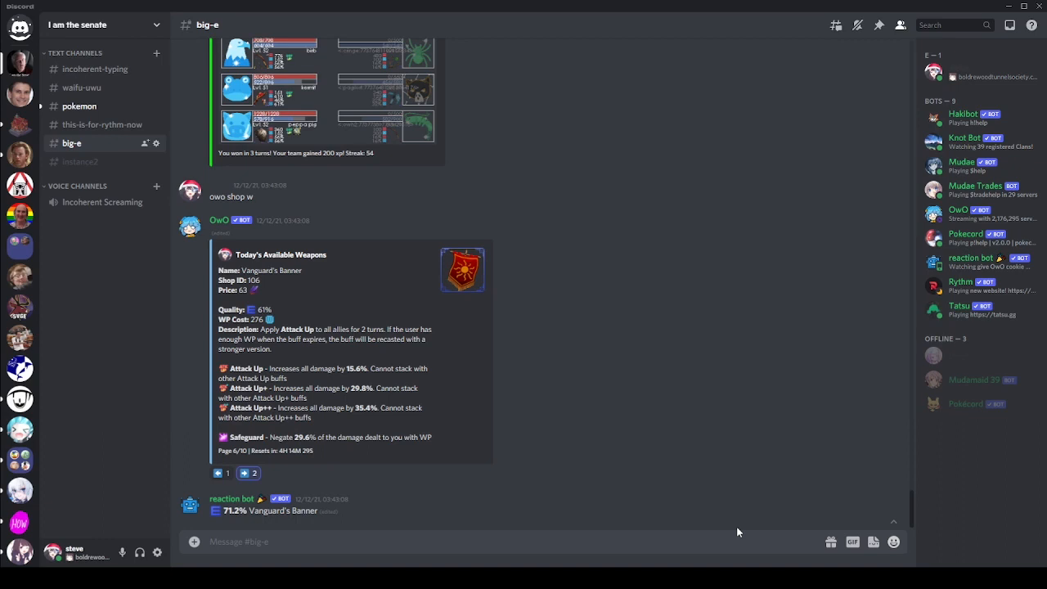
scroll(down, 3)
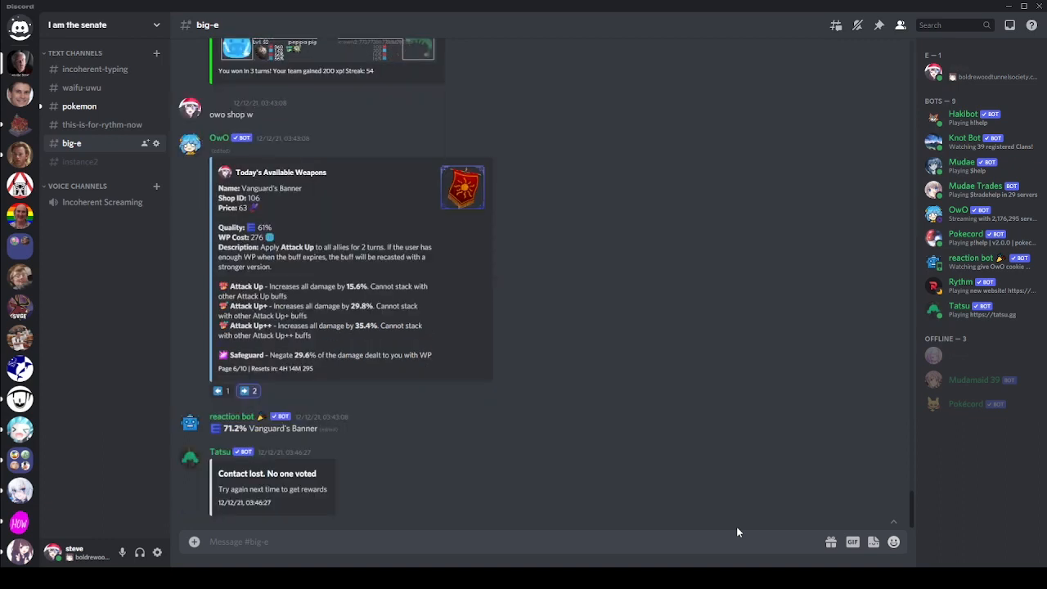